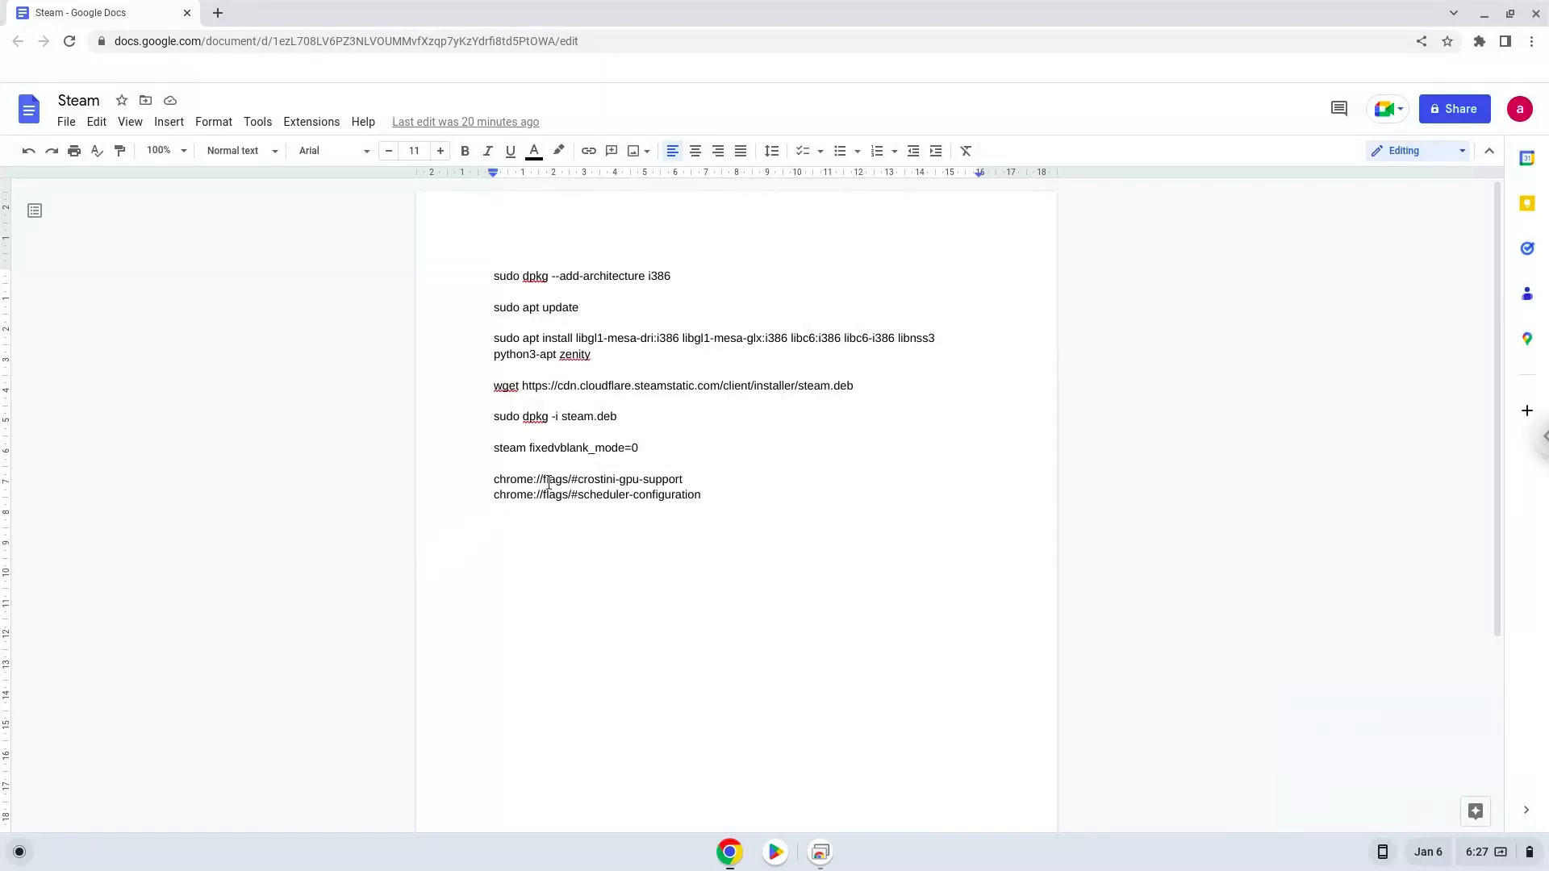
- Set the crostini-gpu-support flag to Enabled in a new tab, then return to the Steam doc
right_click(549, 479)
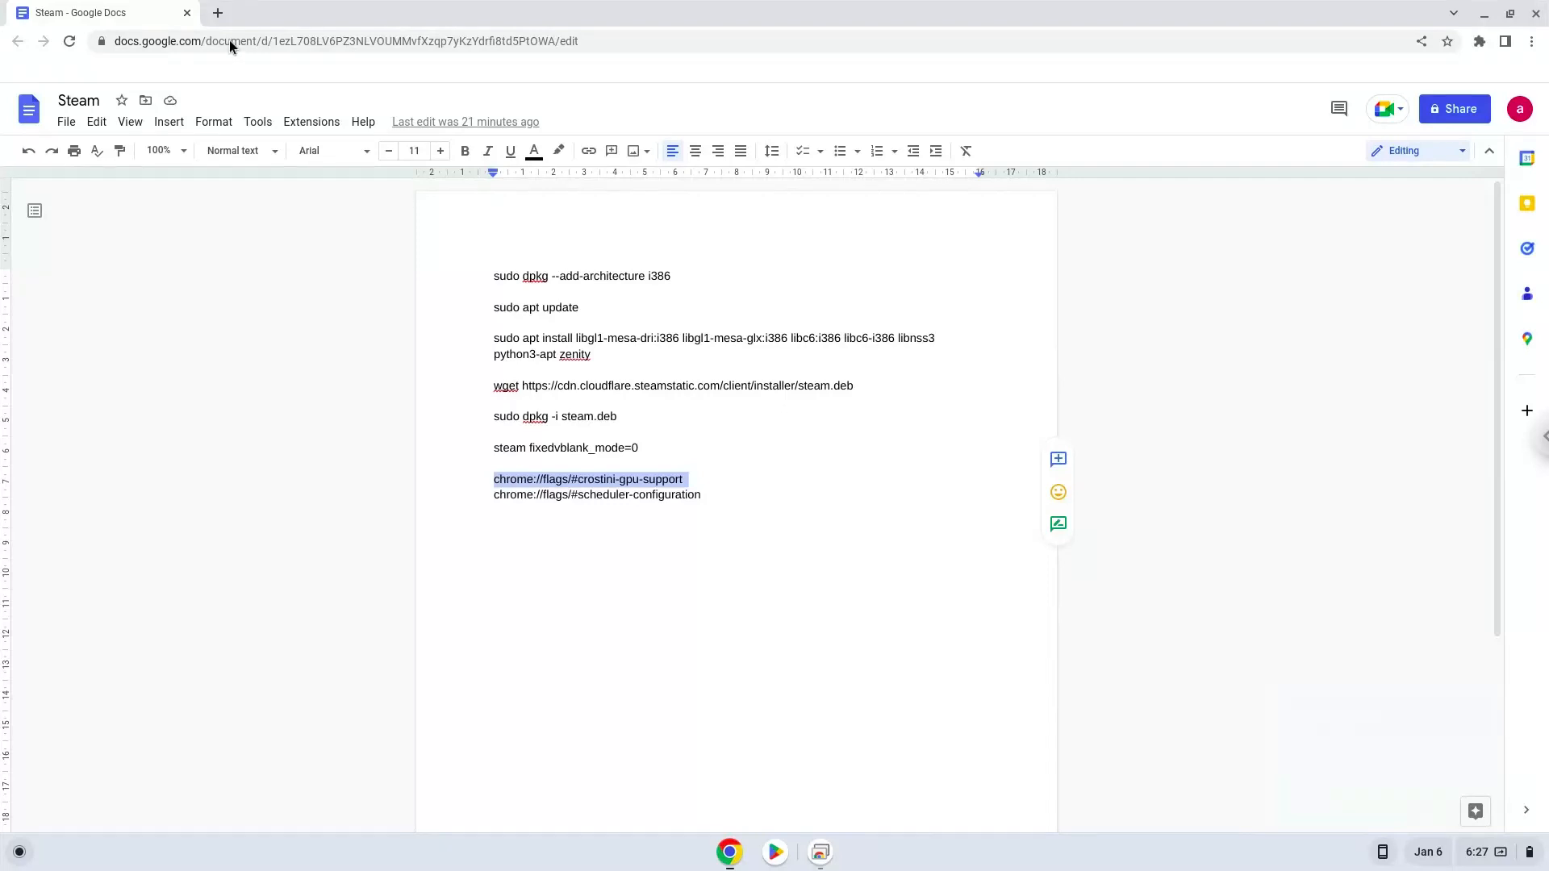
left_click(409, 12)
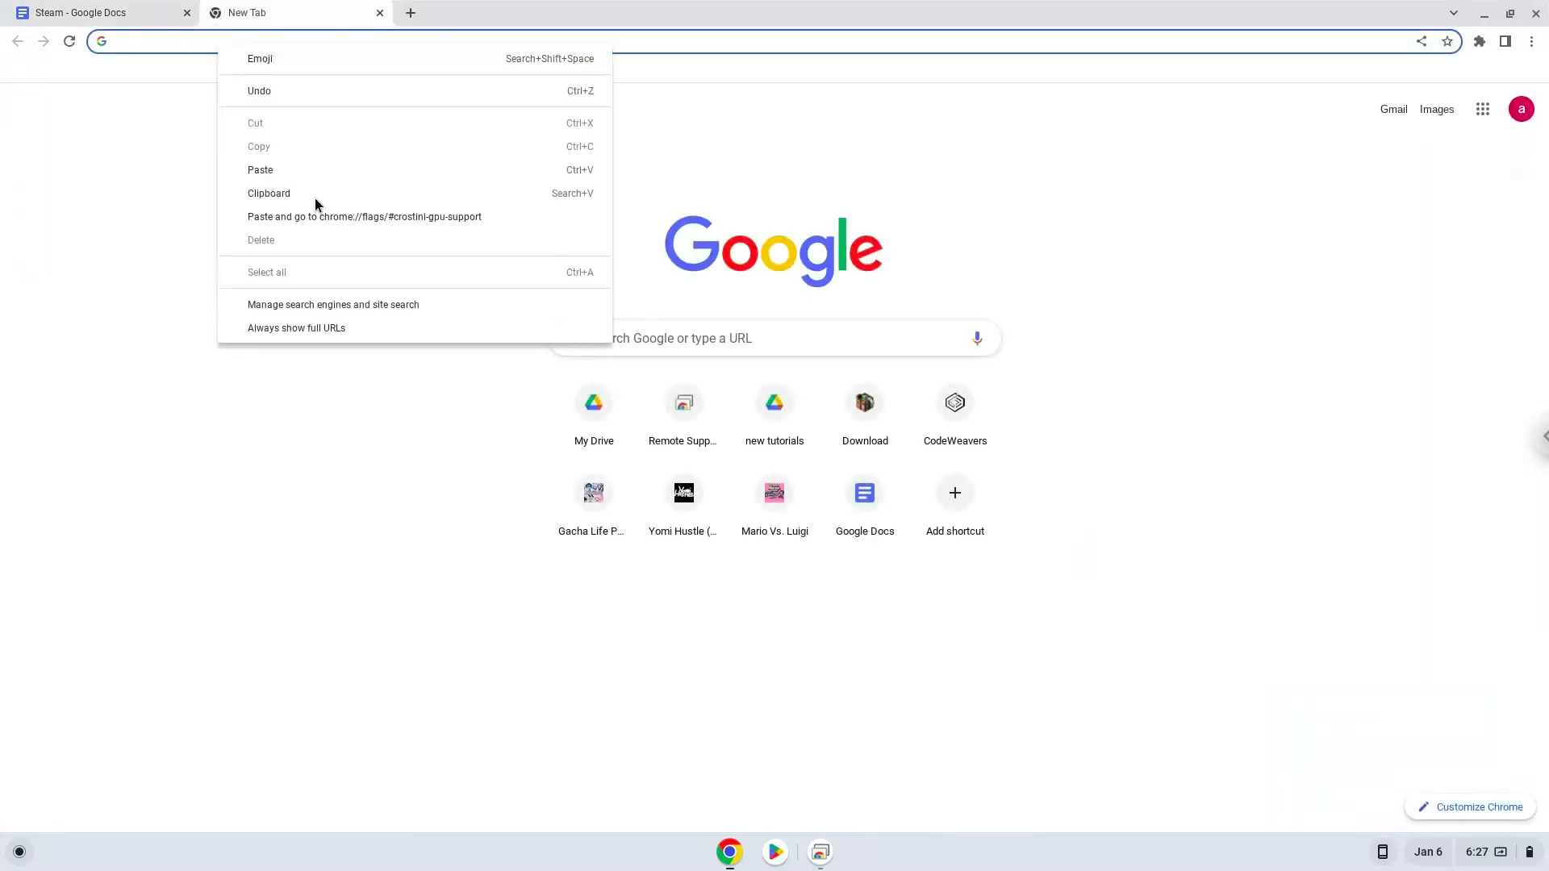
left_click(365, 217)
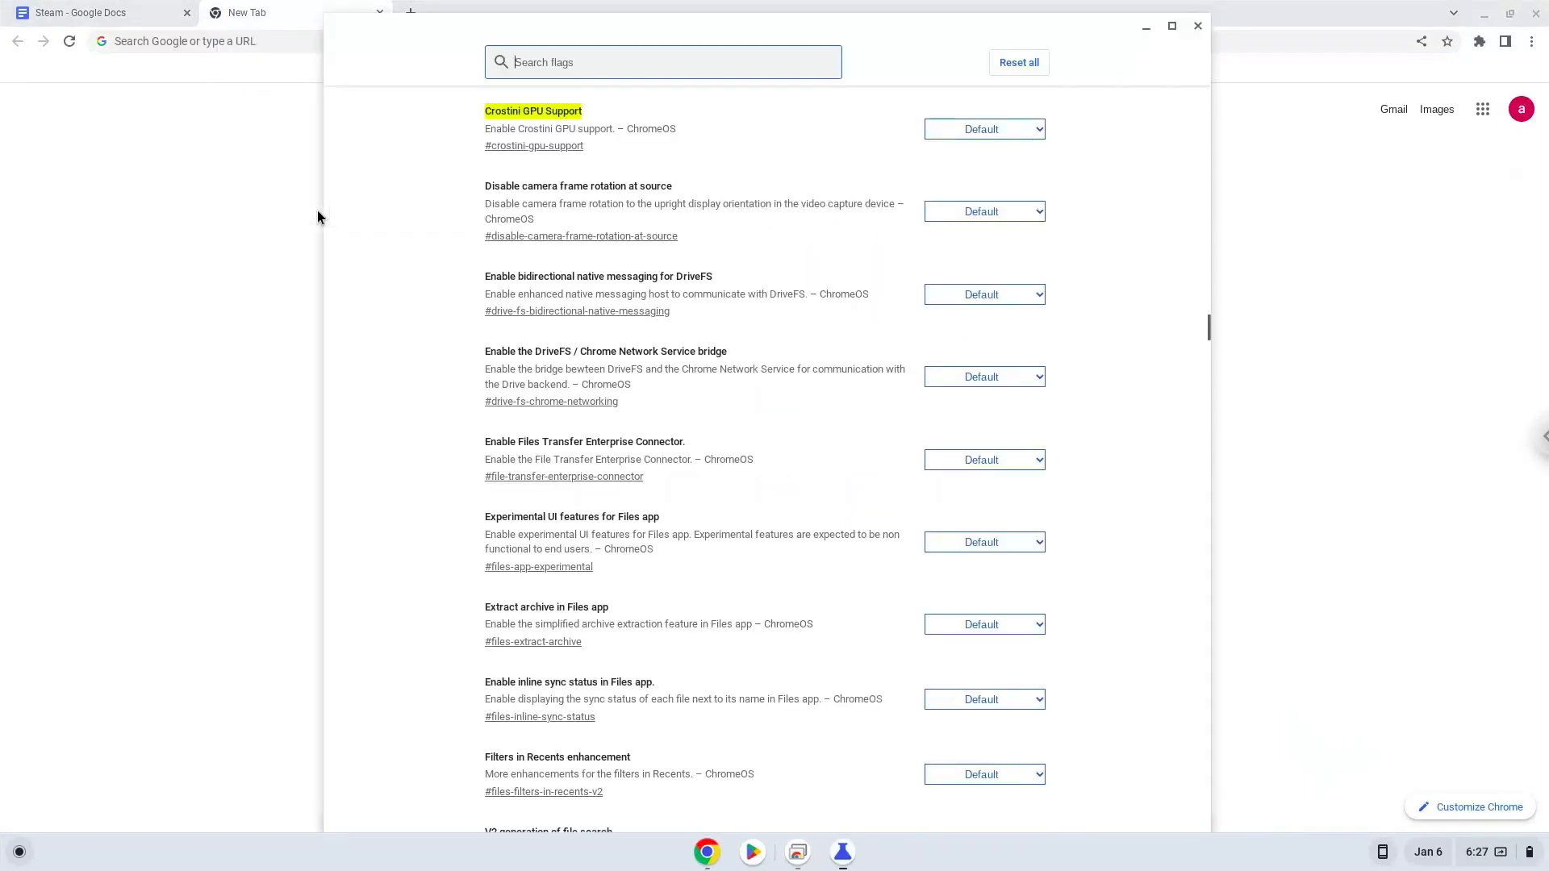
left_click(984, 129)
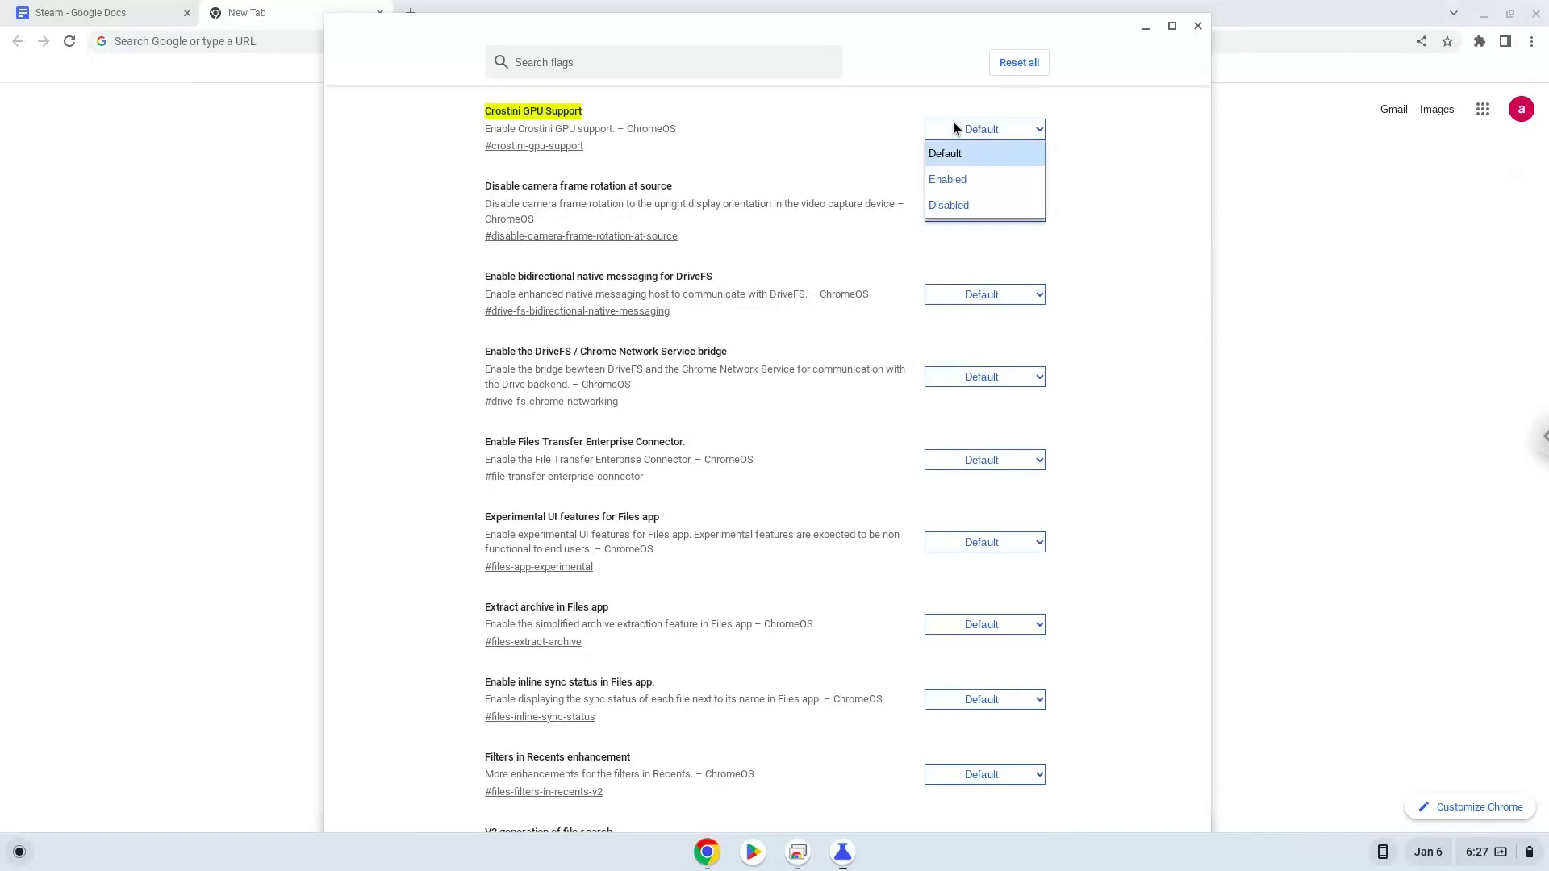
left_click(947, 179)
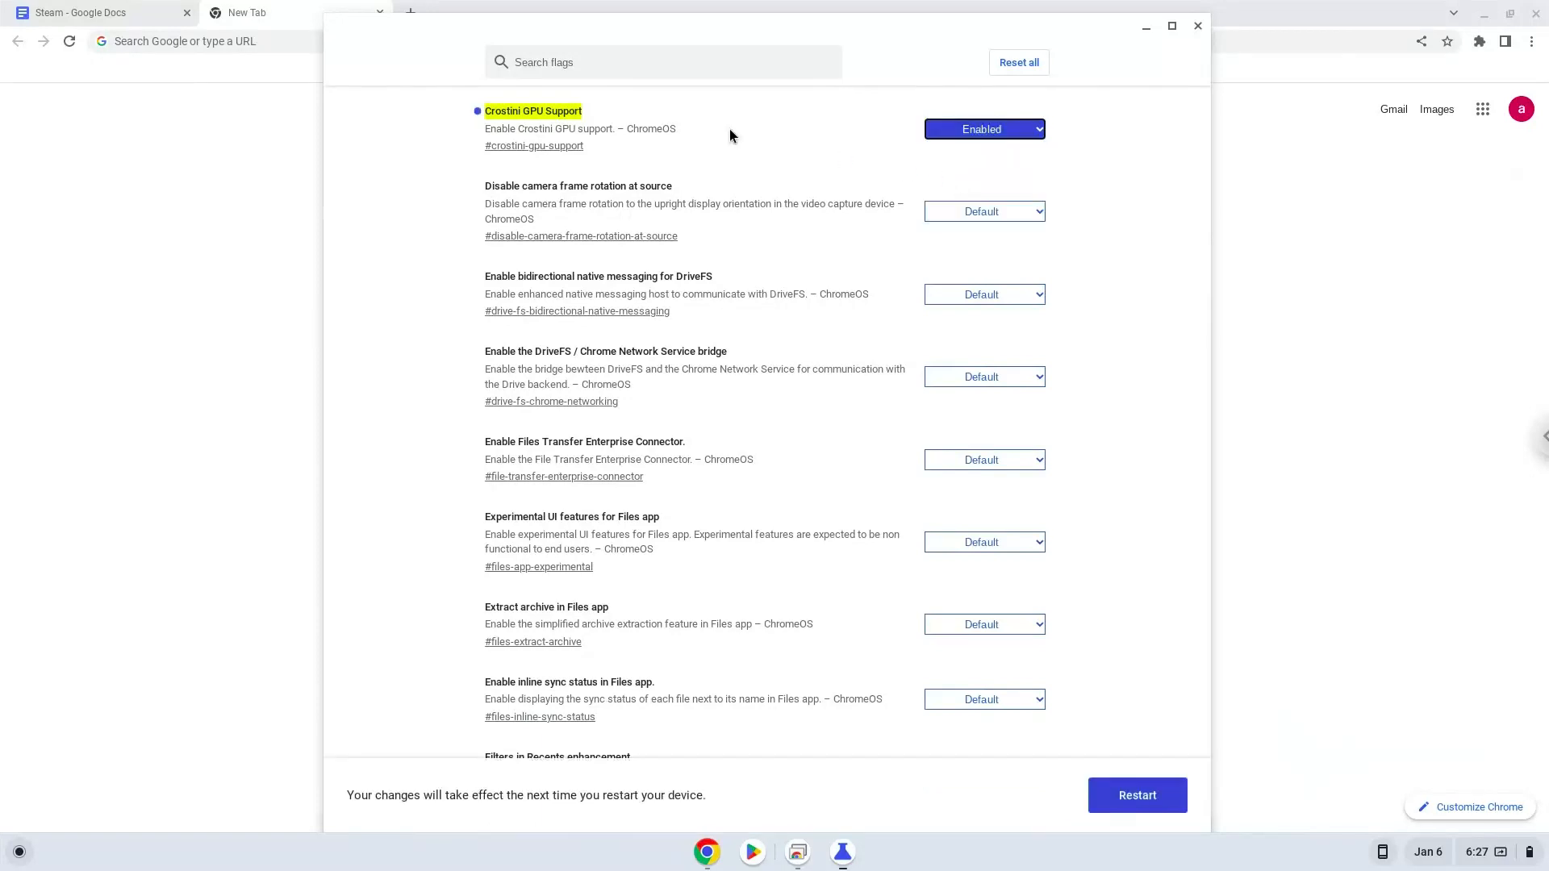
left_click(98, 11)
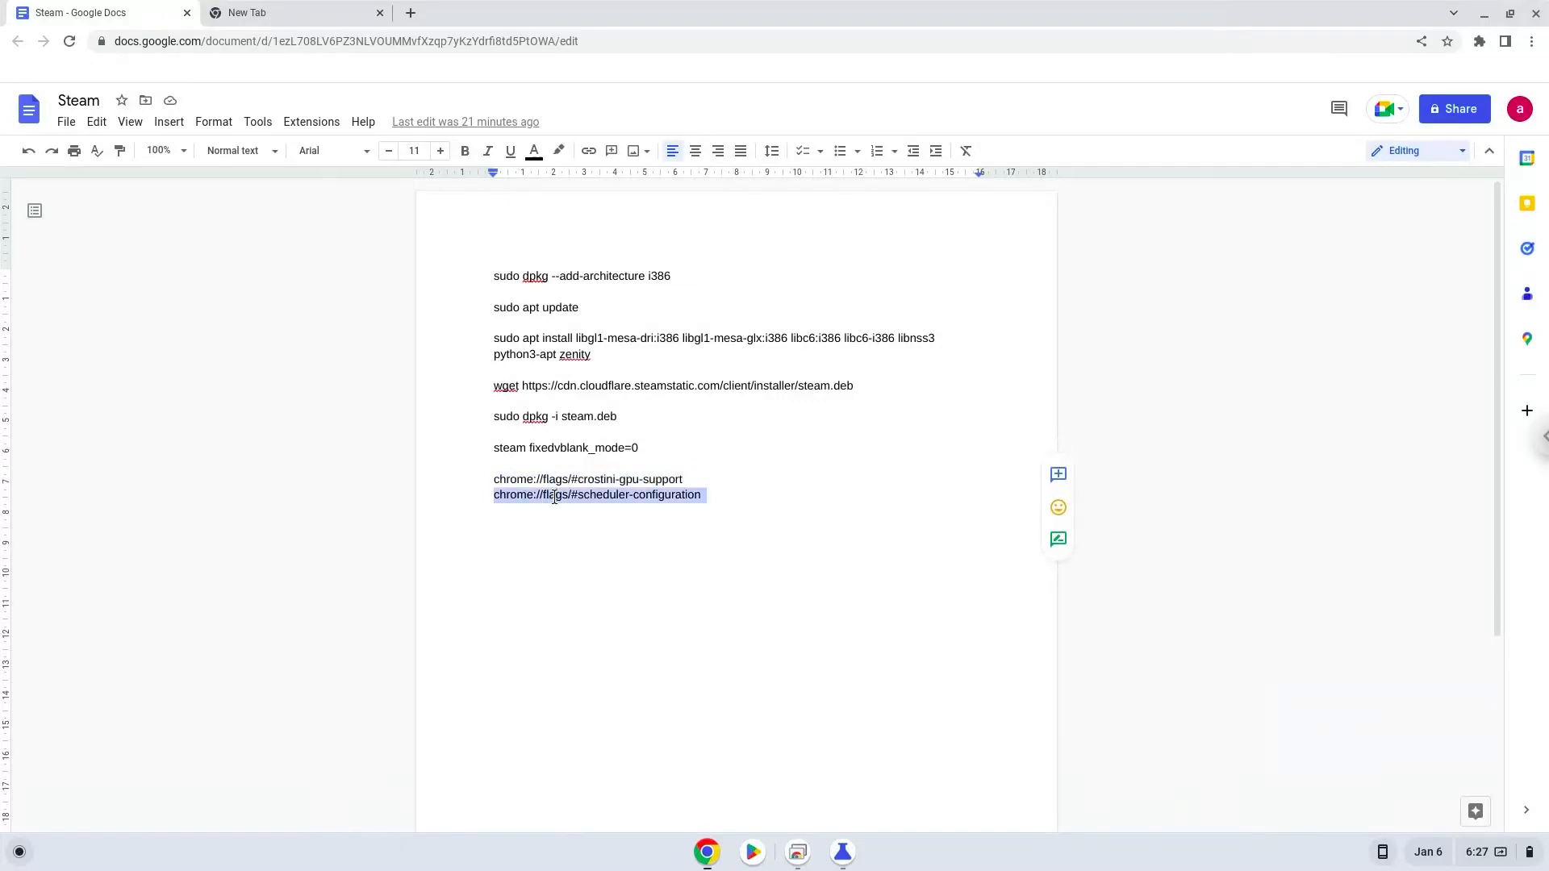
- Set the scheduler-configuration flag to 'Enables Hyper-Threading on relevant CPUs' and bring up ChromeOS Settings
right_click(597, 493)
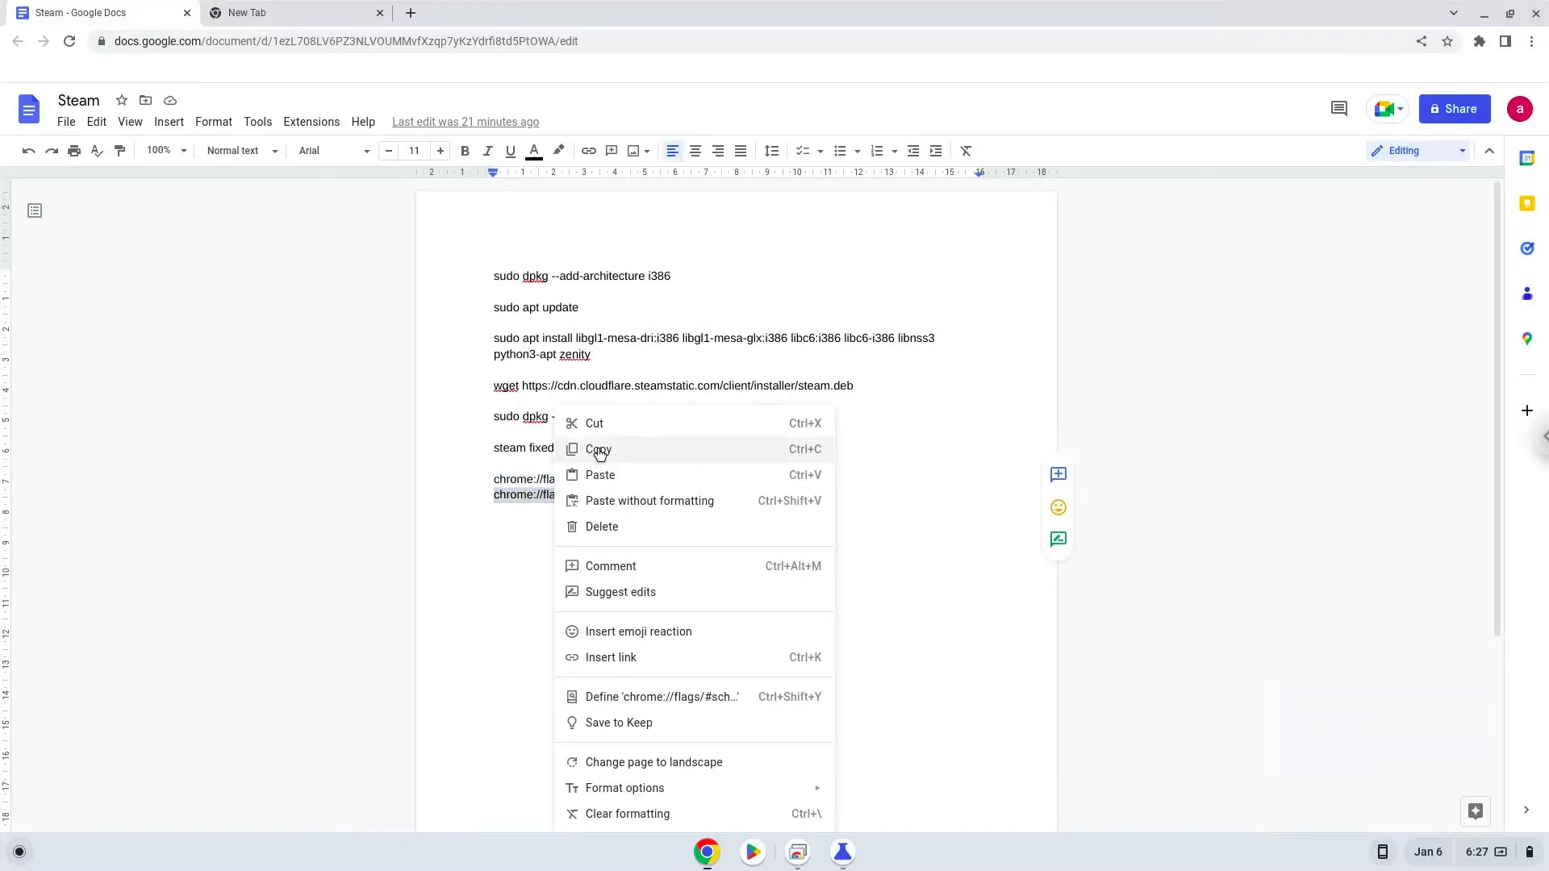
left_click(597, 448)
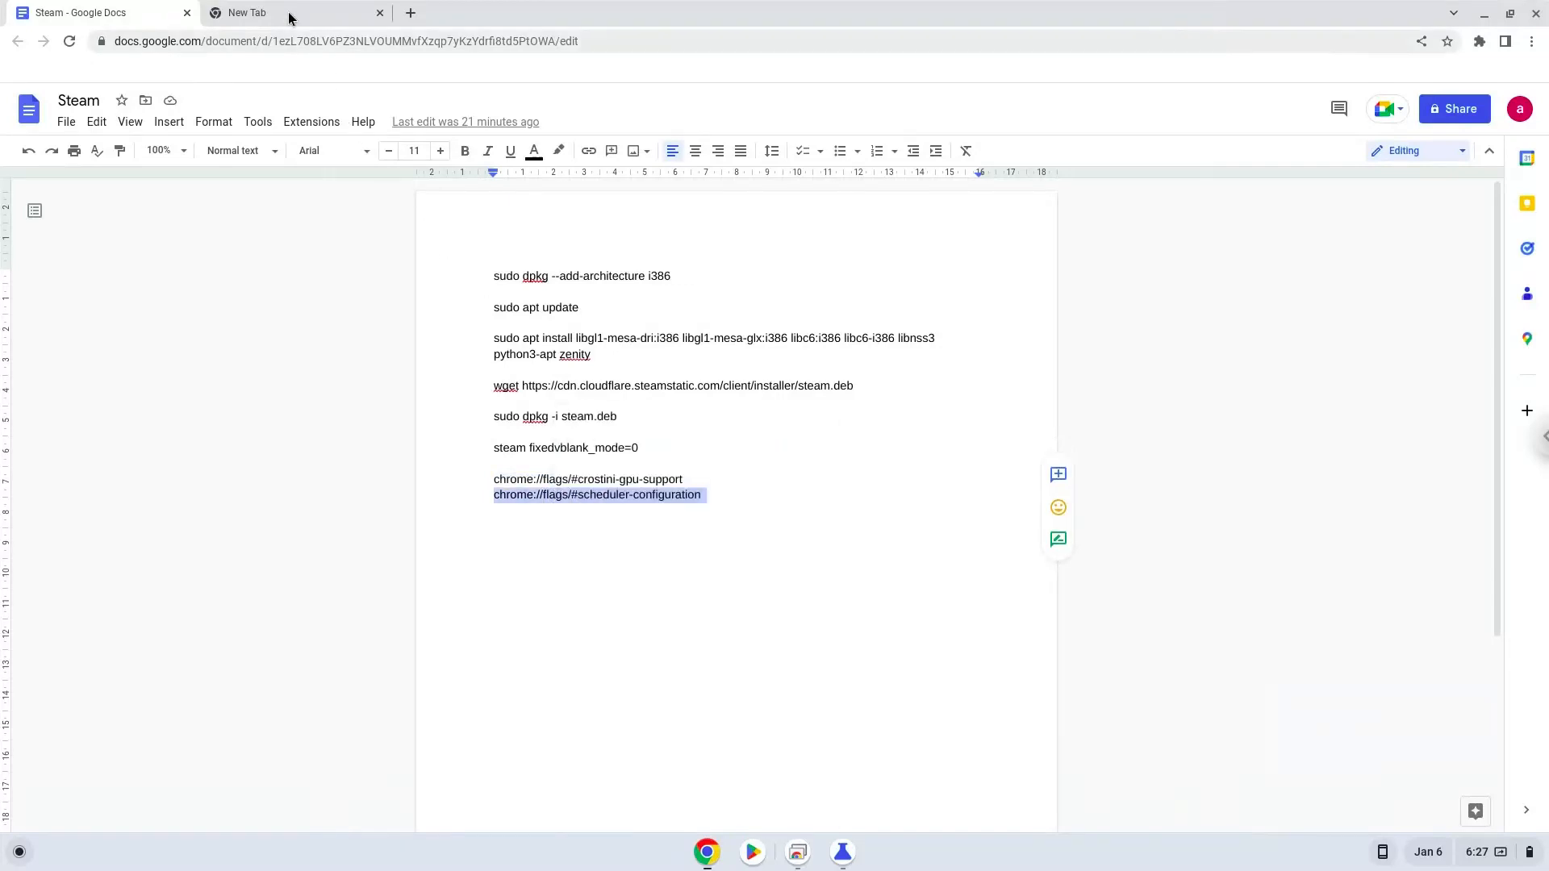
left_click(288, 12)
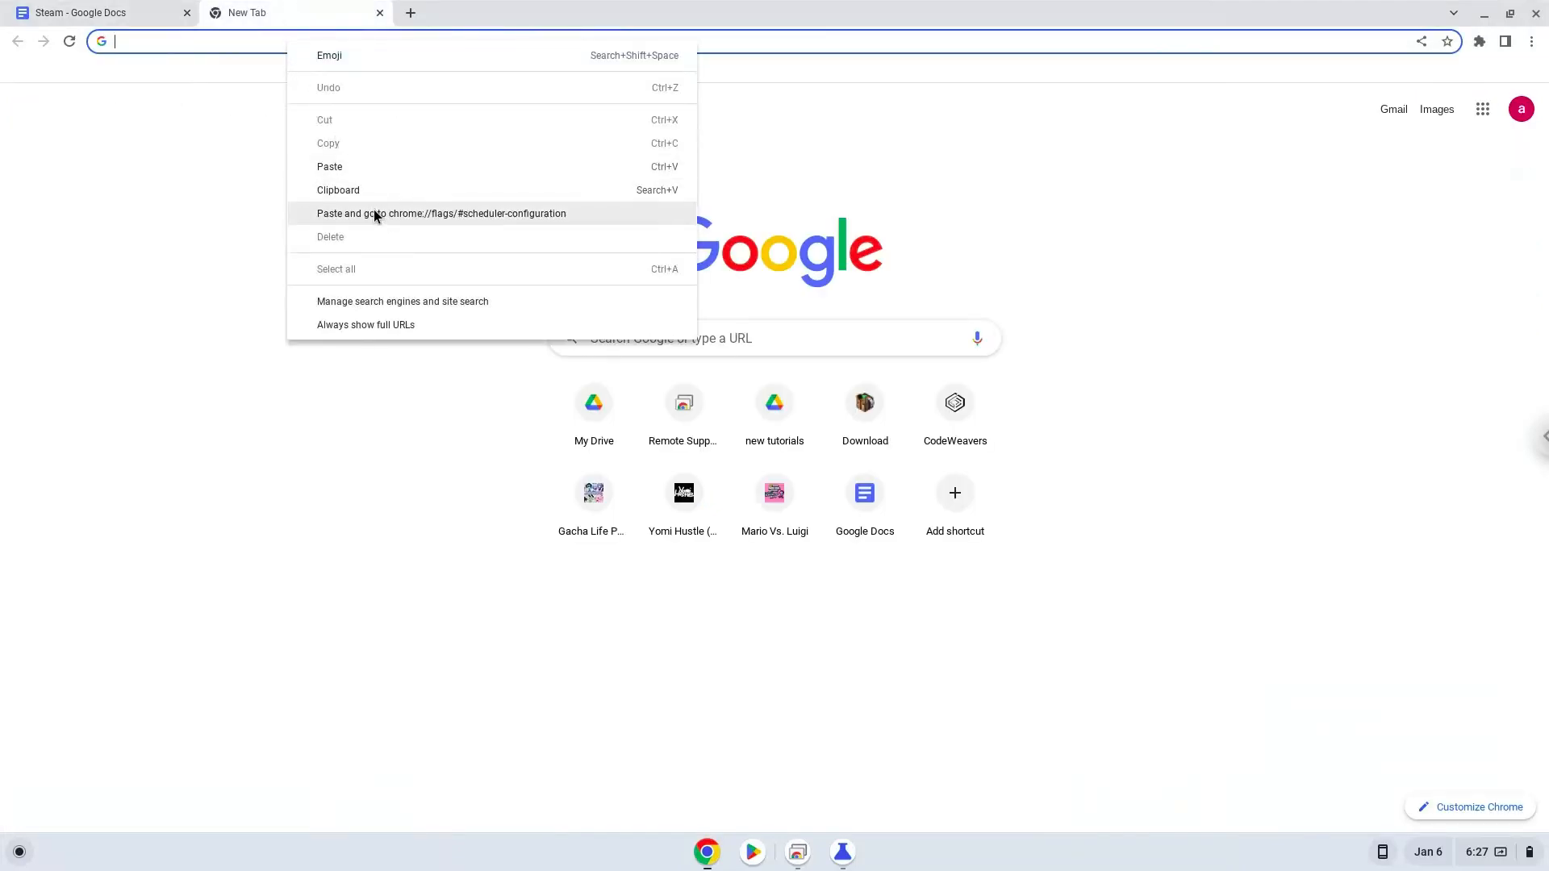
left_click(441, 213)
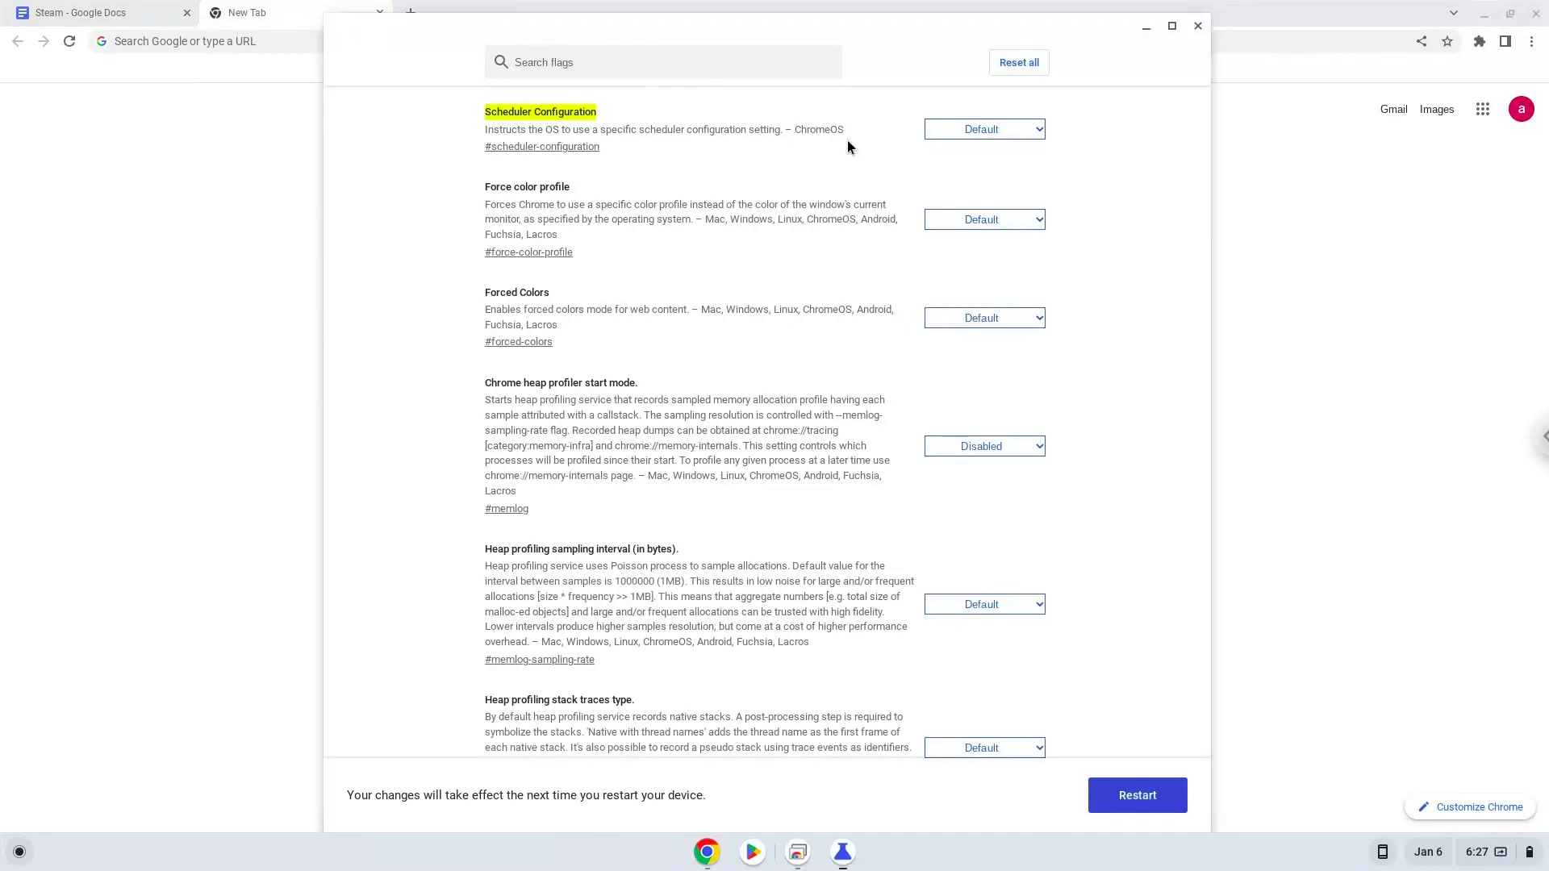
left_click(982, 129)
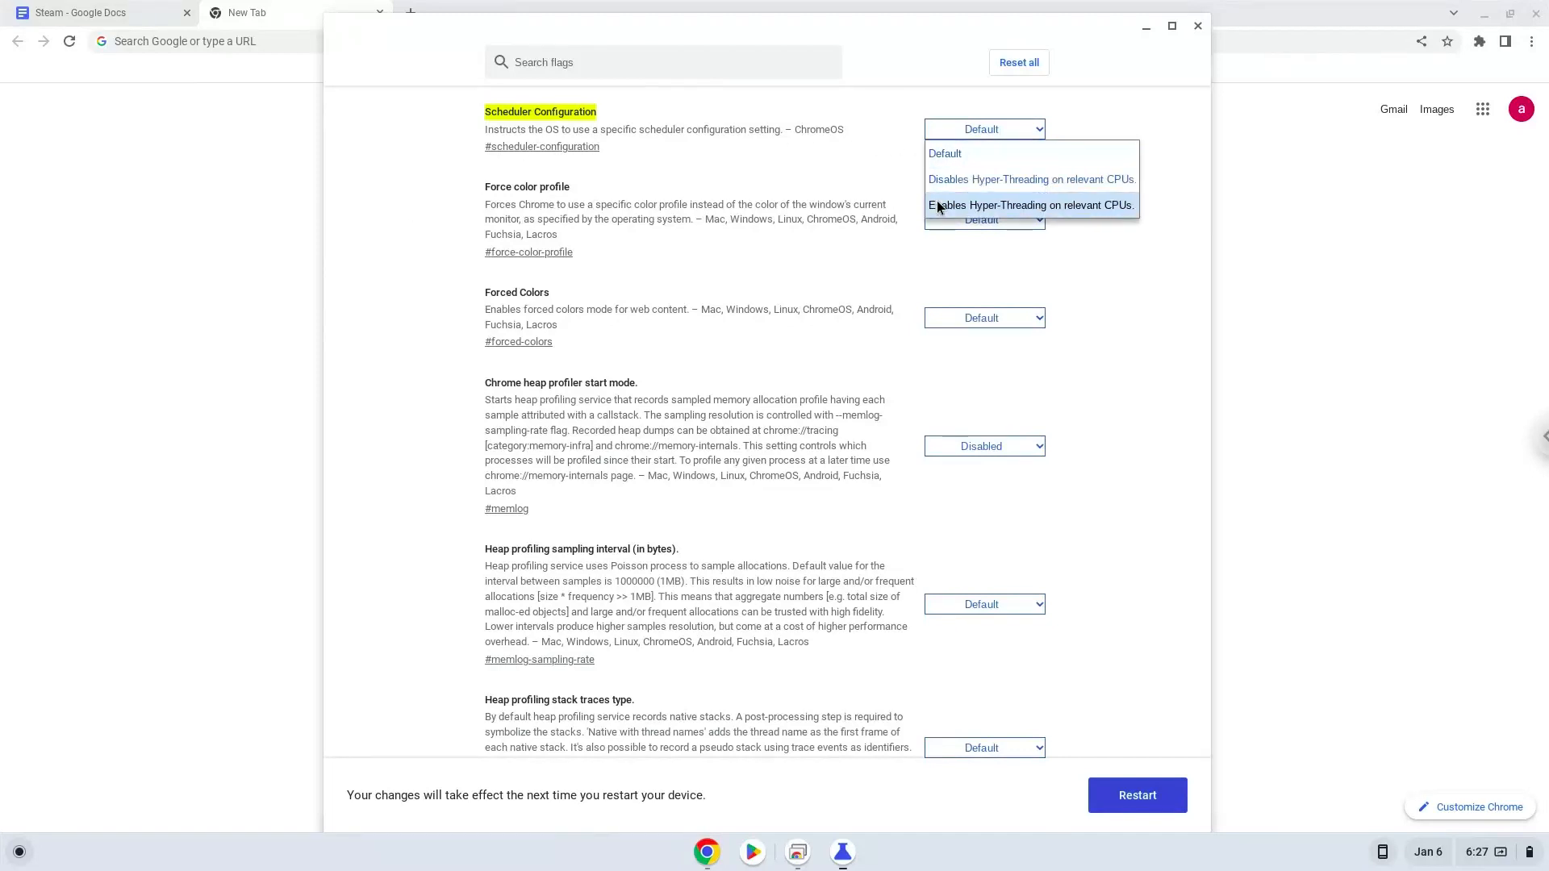
left_click(1031, 205)
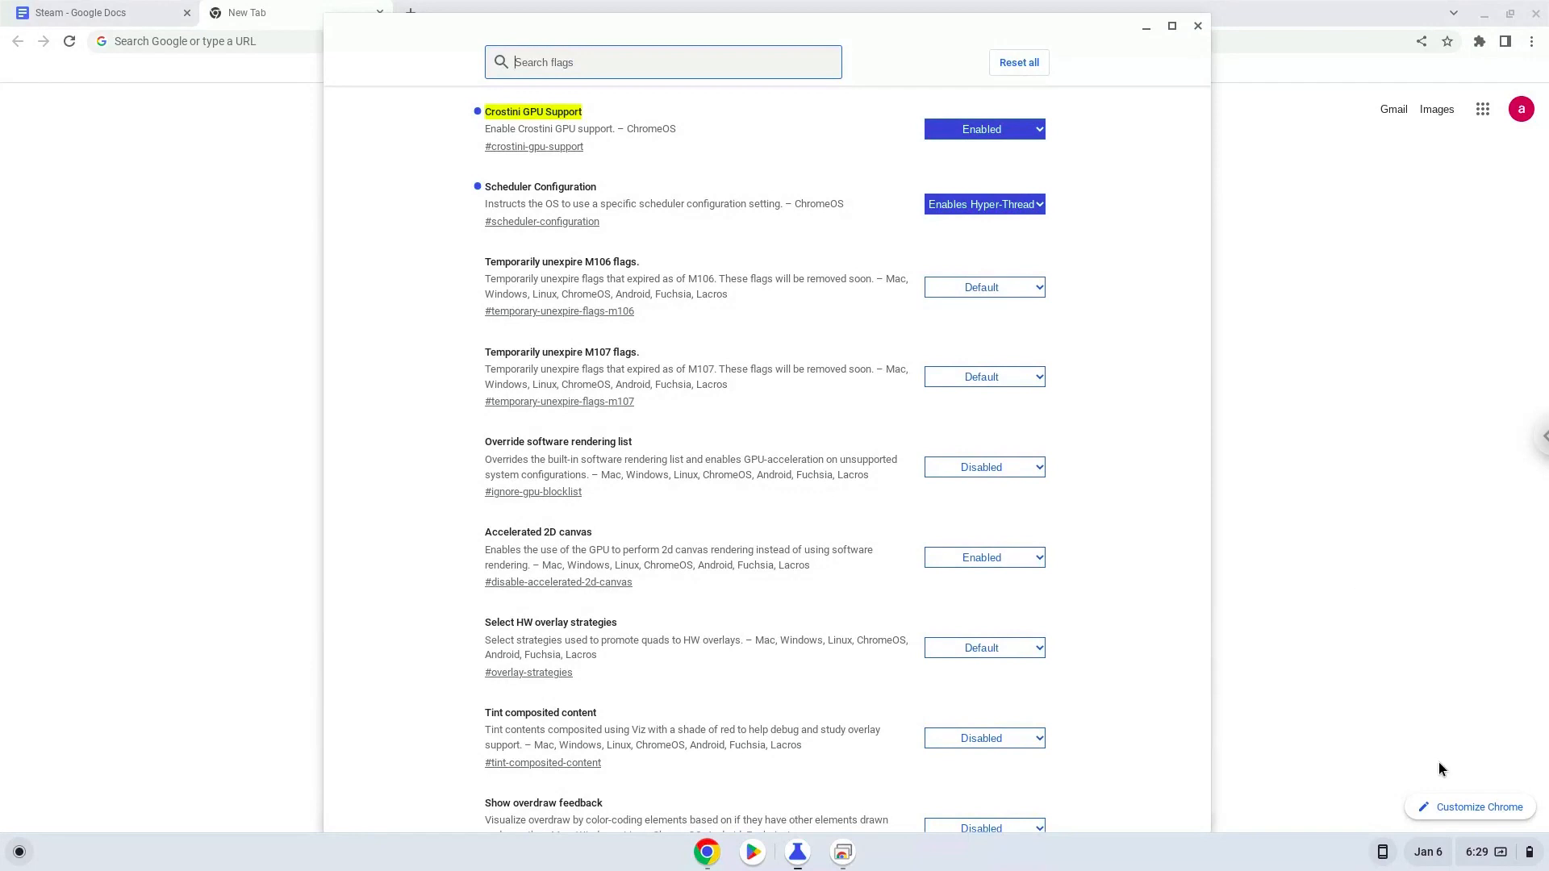
left_click(1480, 852)
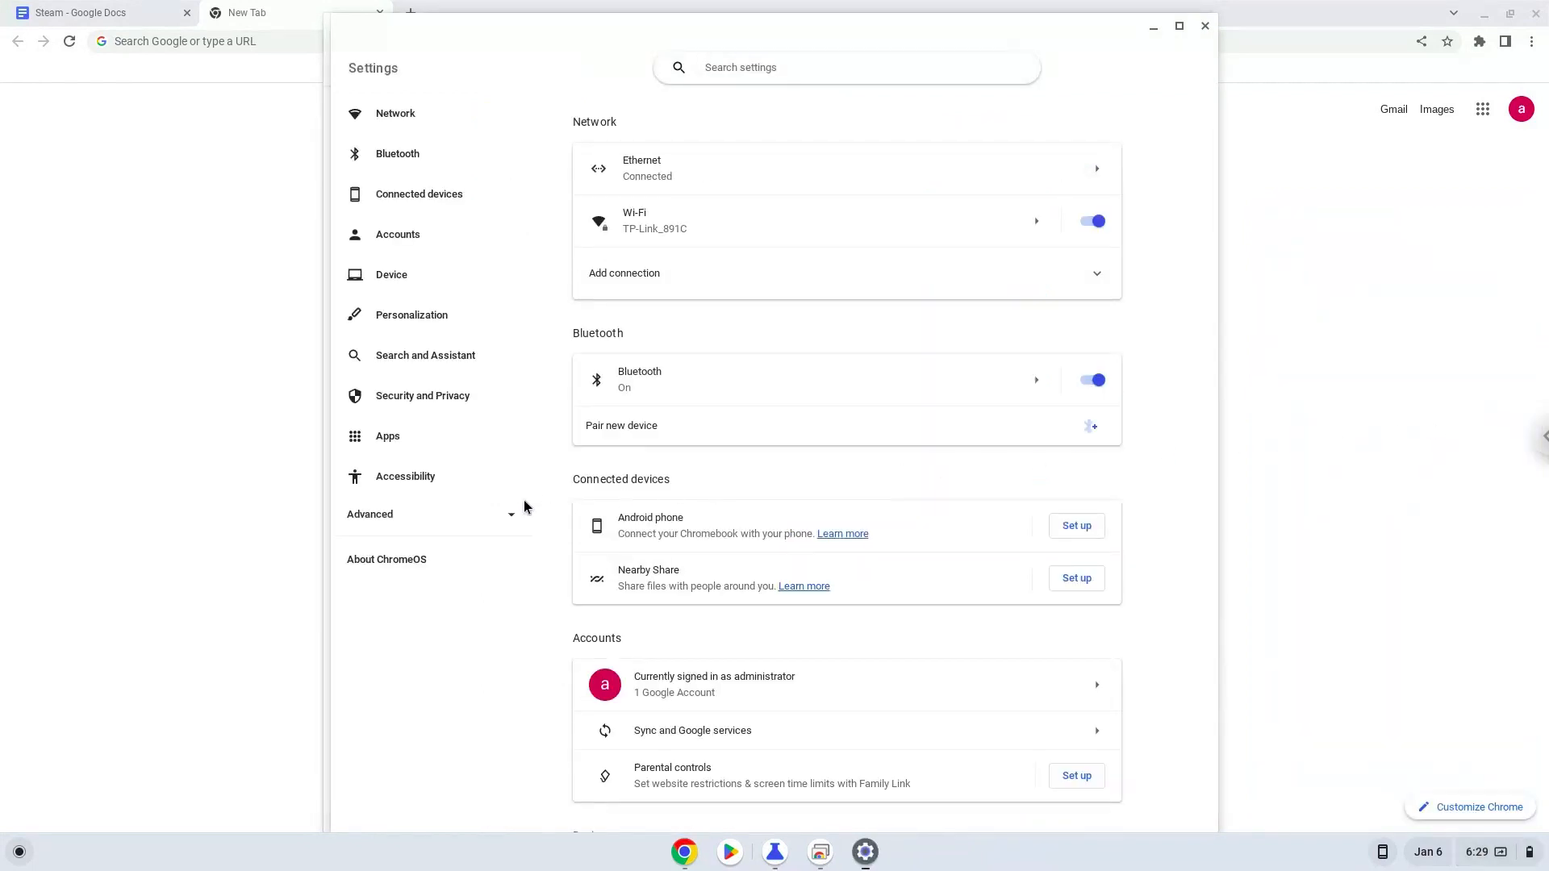
- Under Advanced > Developers, turn on the Linux development environment and continue its setup
left_click(369, 513)
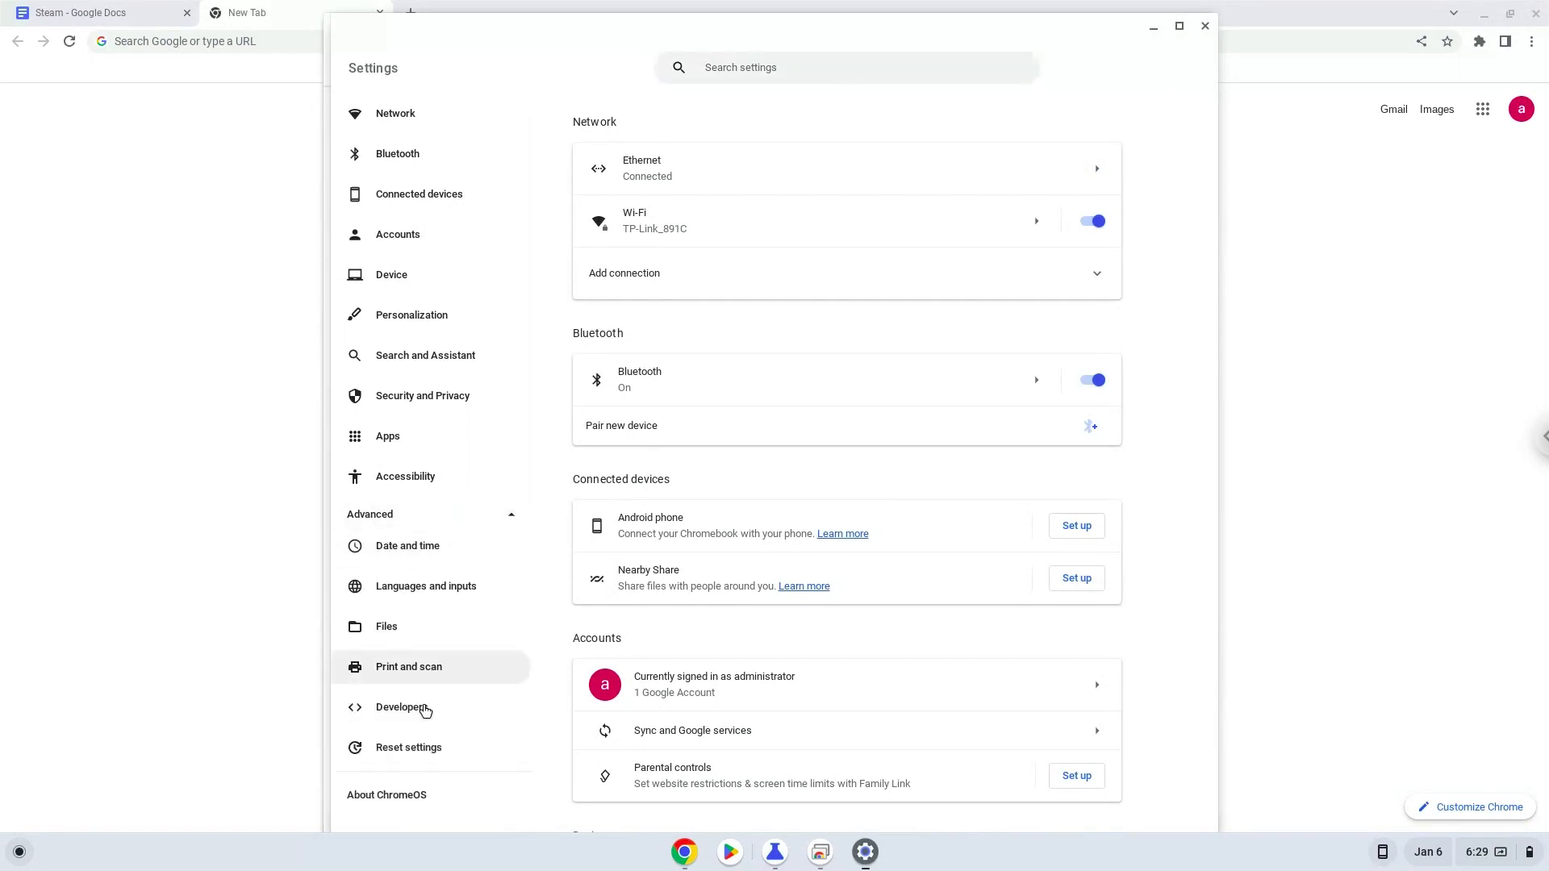
left_click(402, 707)
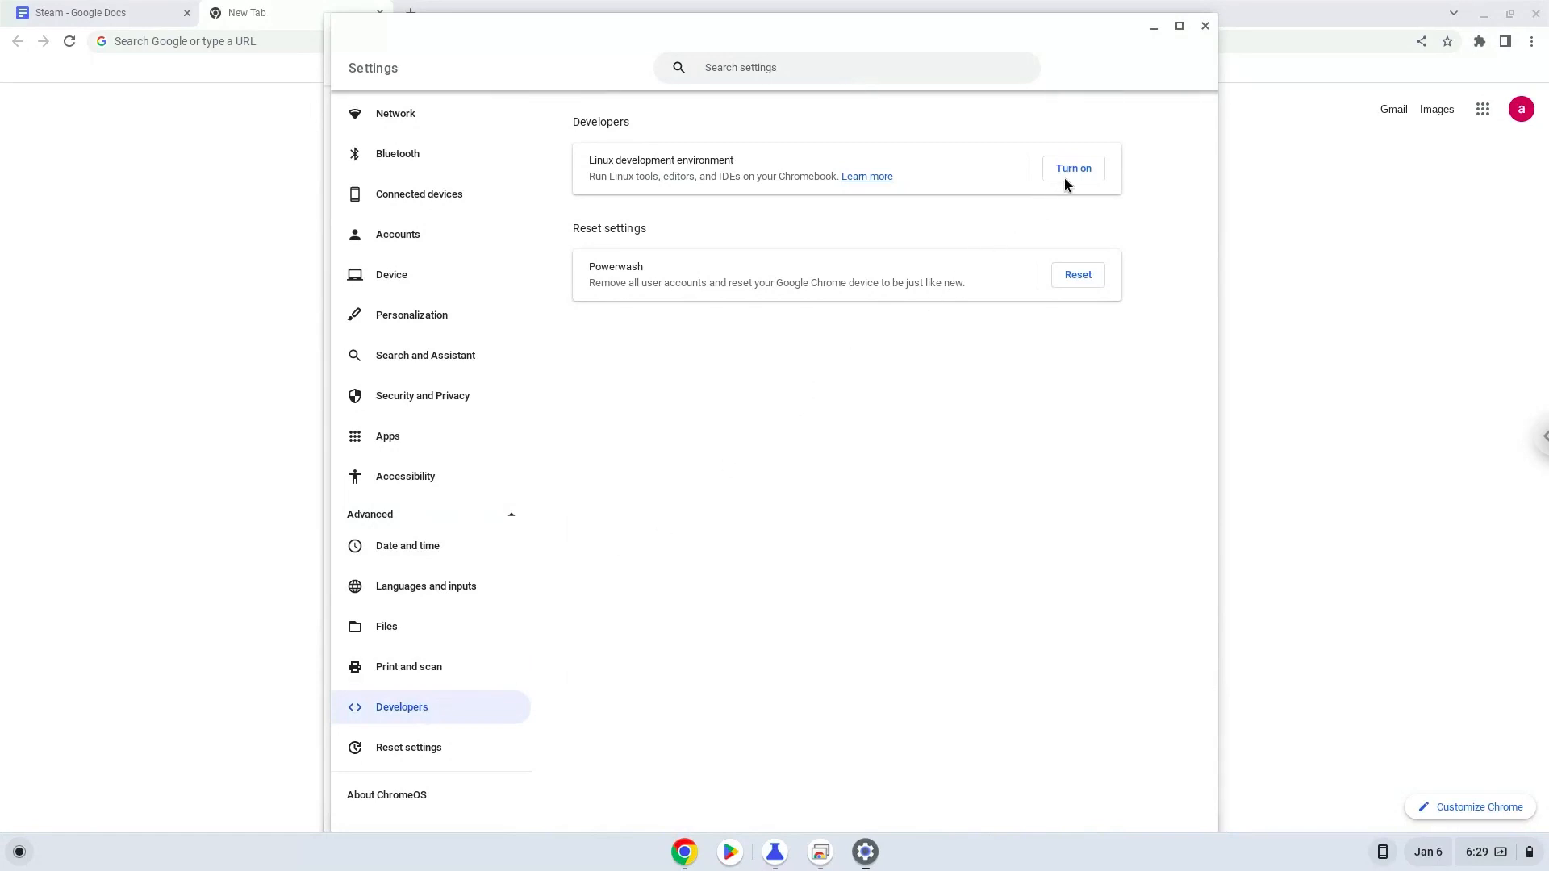
left_click(1073, 167)
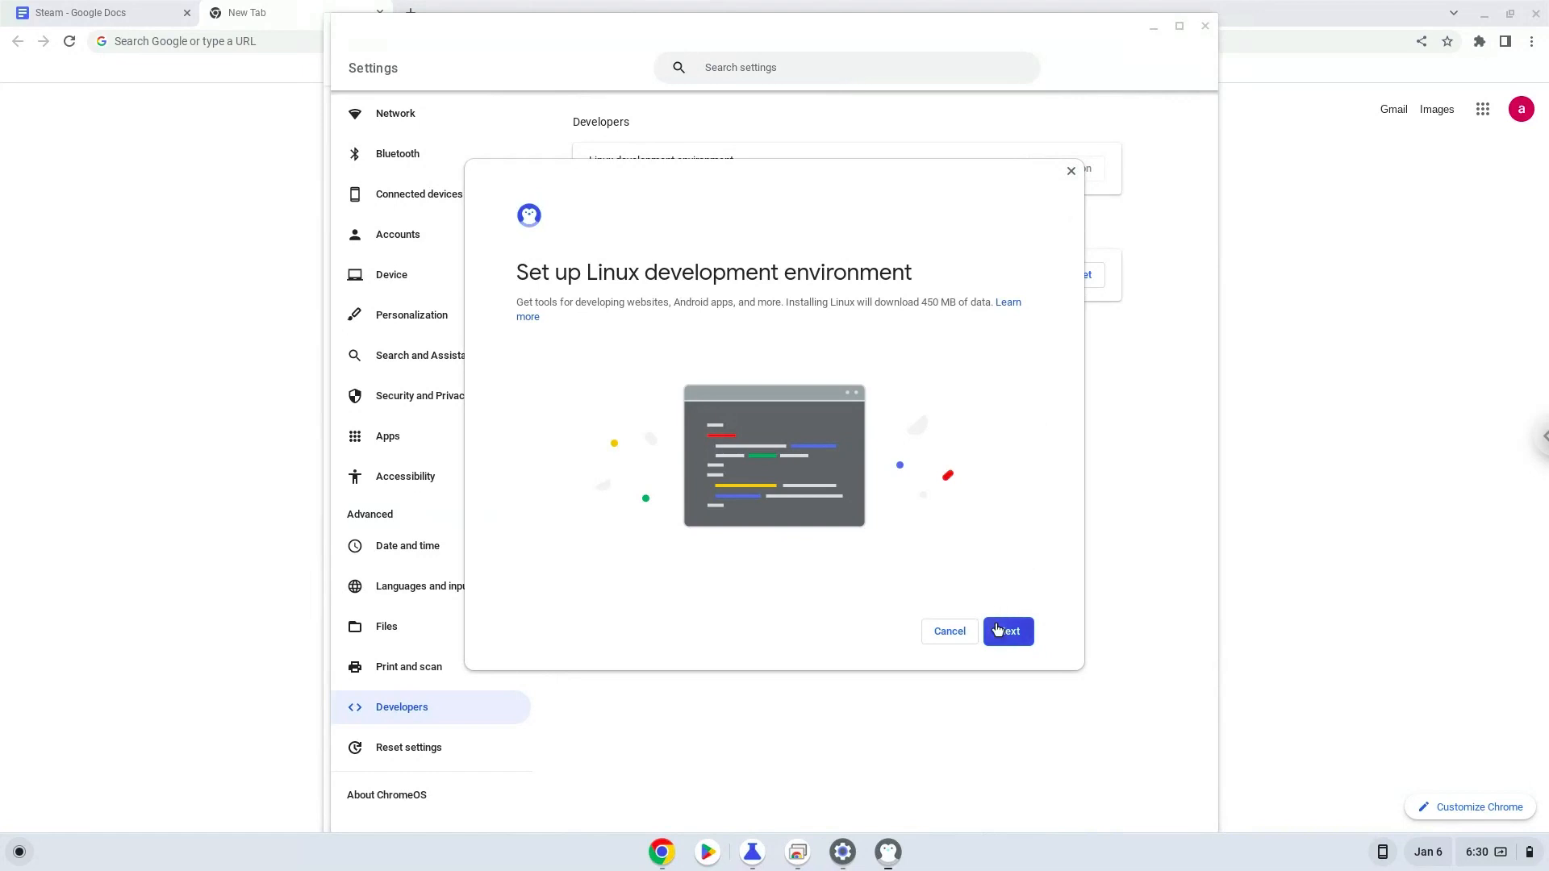
left_click(1007, 630)
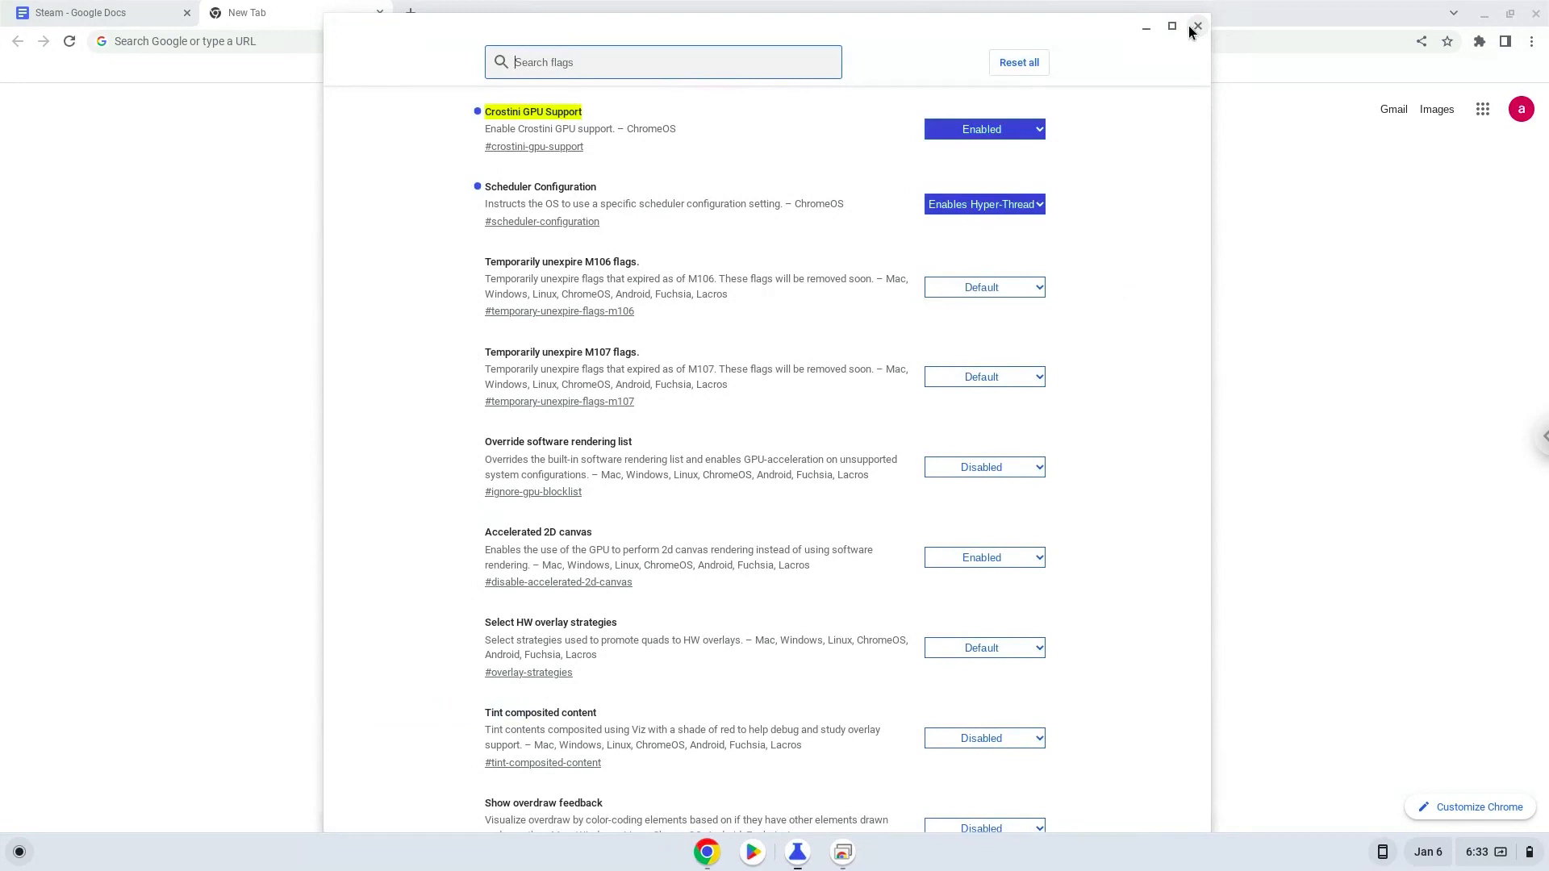
- Copy 'sudo dpkg --add-architecture i386' from the doc and bring up the app list for Terminal
left_click(1194, 27)
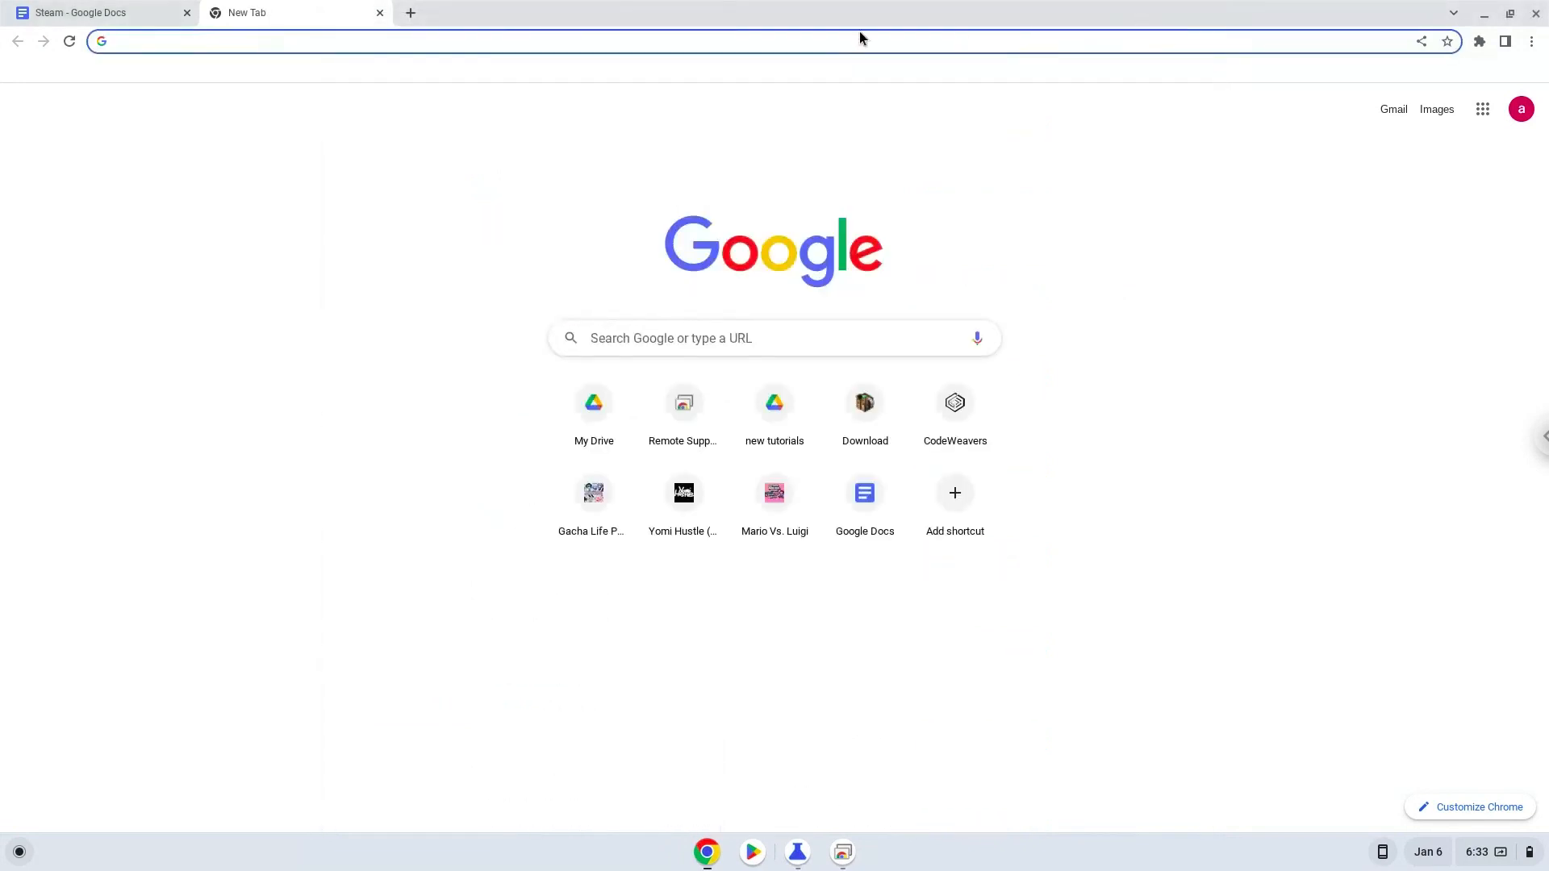
left_click(94, 11)
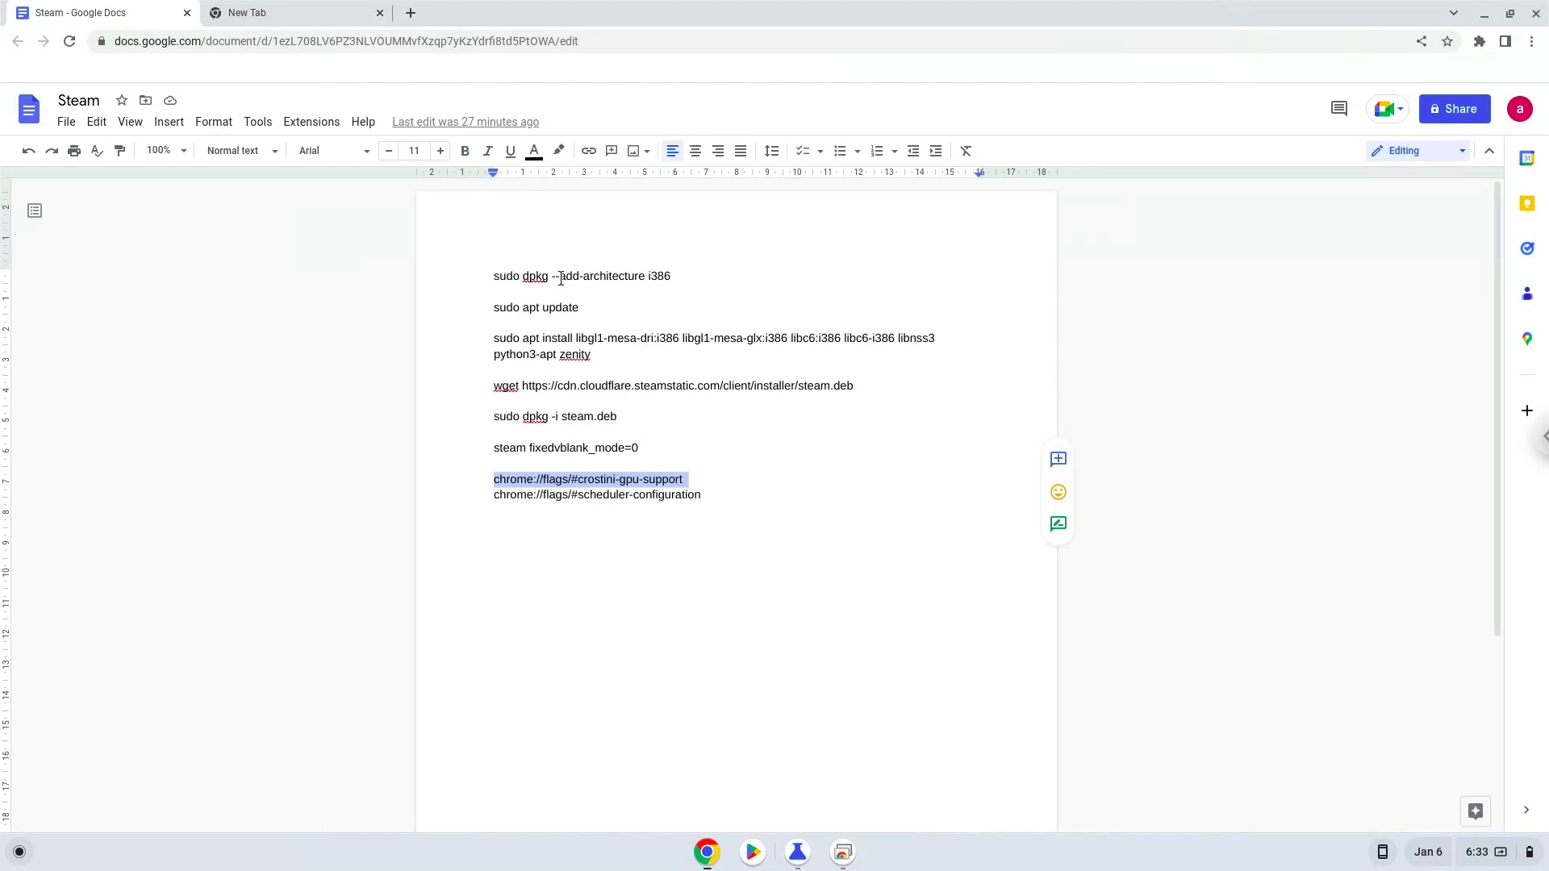
right_click(583, 276)
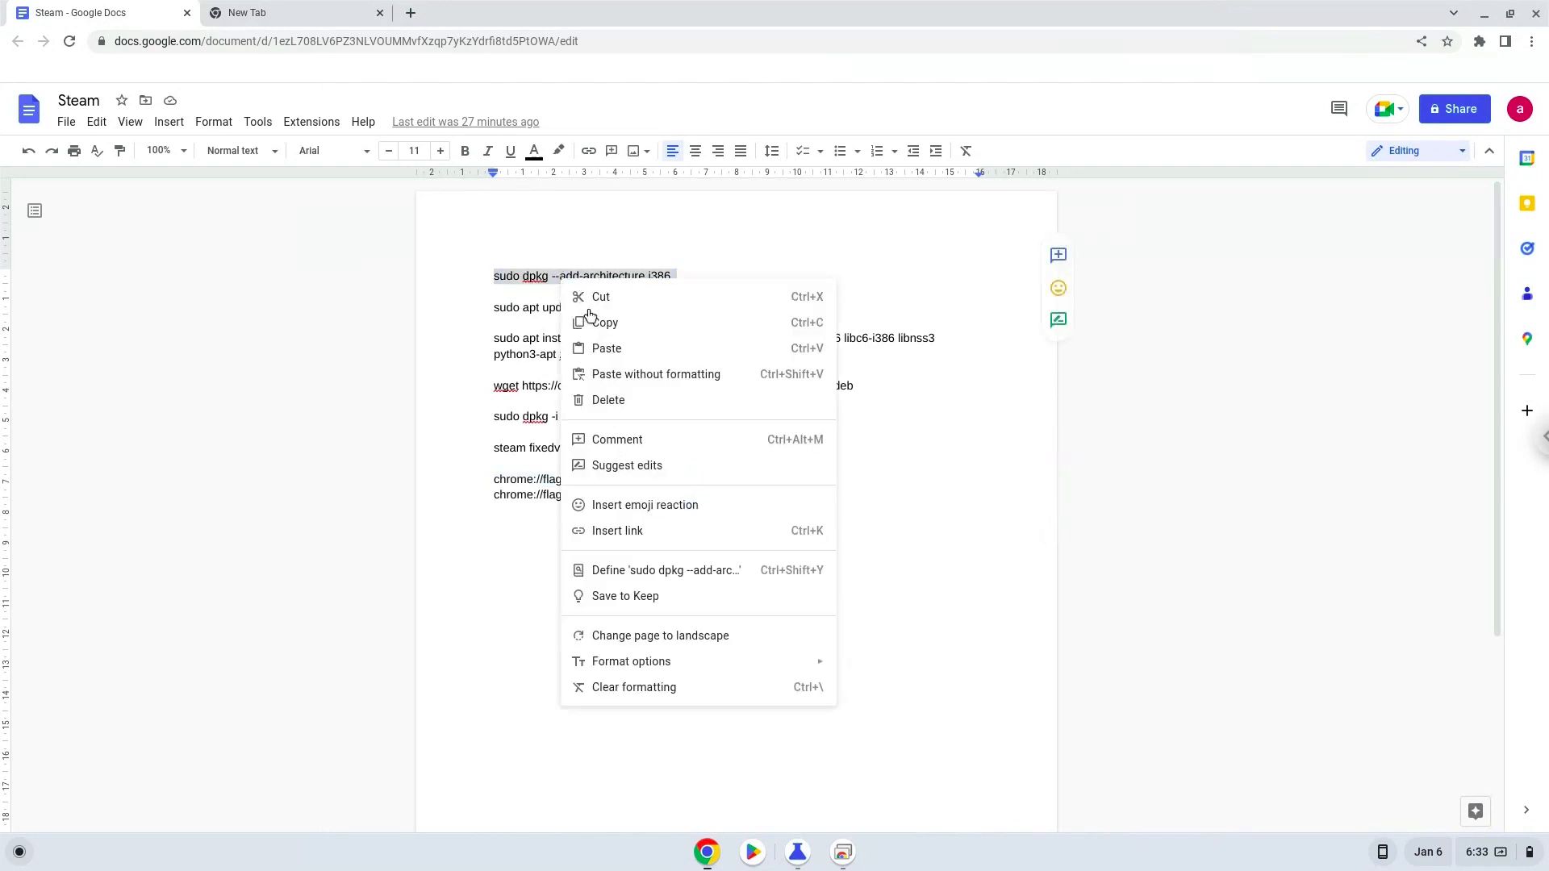
left_click(418, 584)
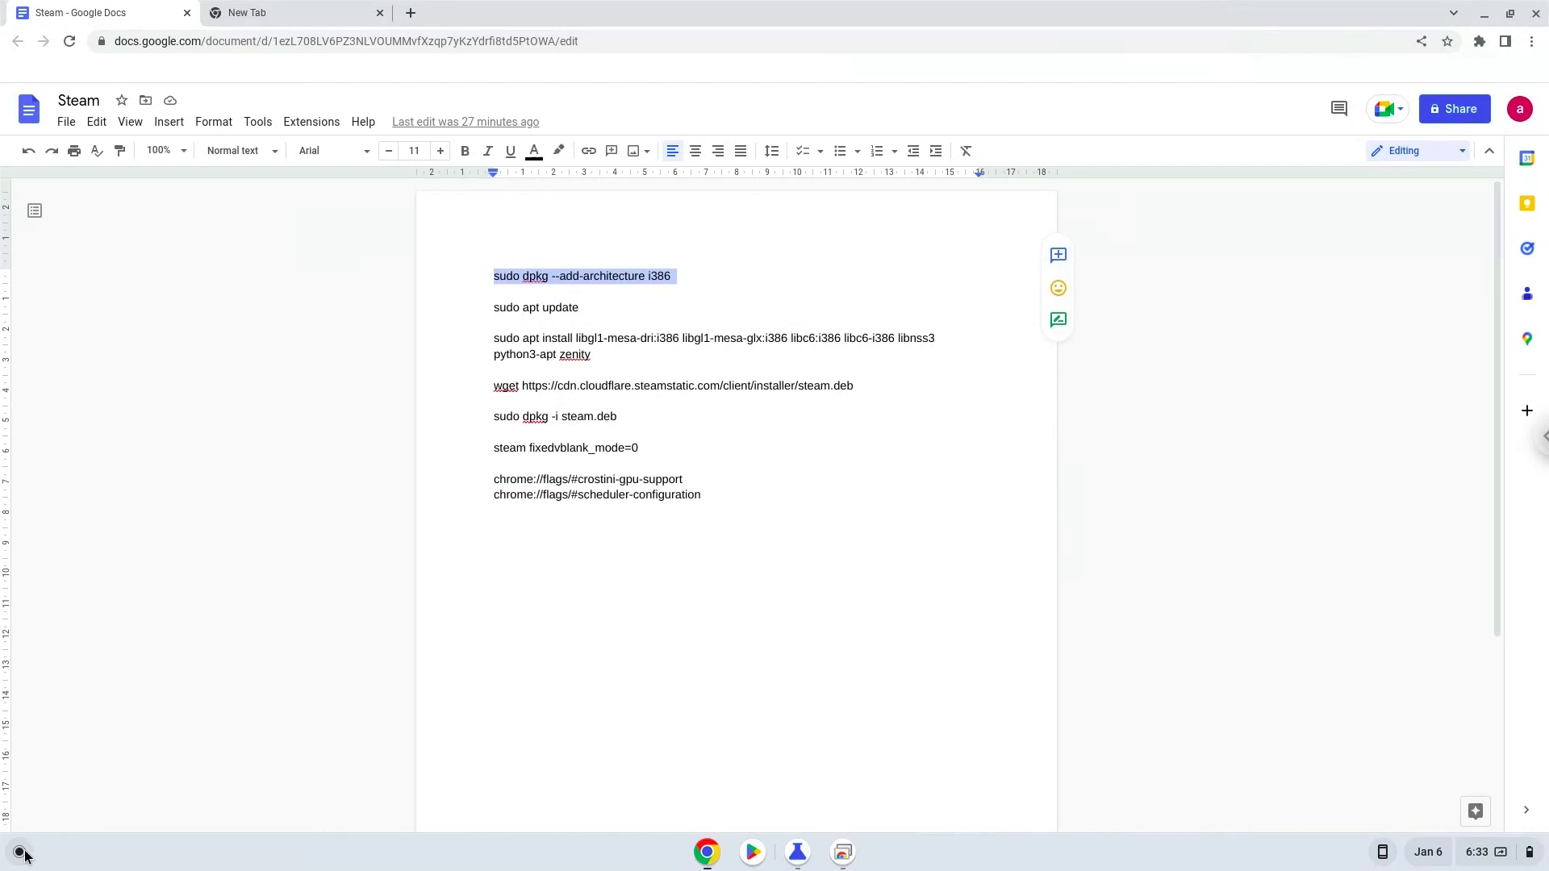
left_click(18, 851)
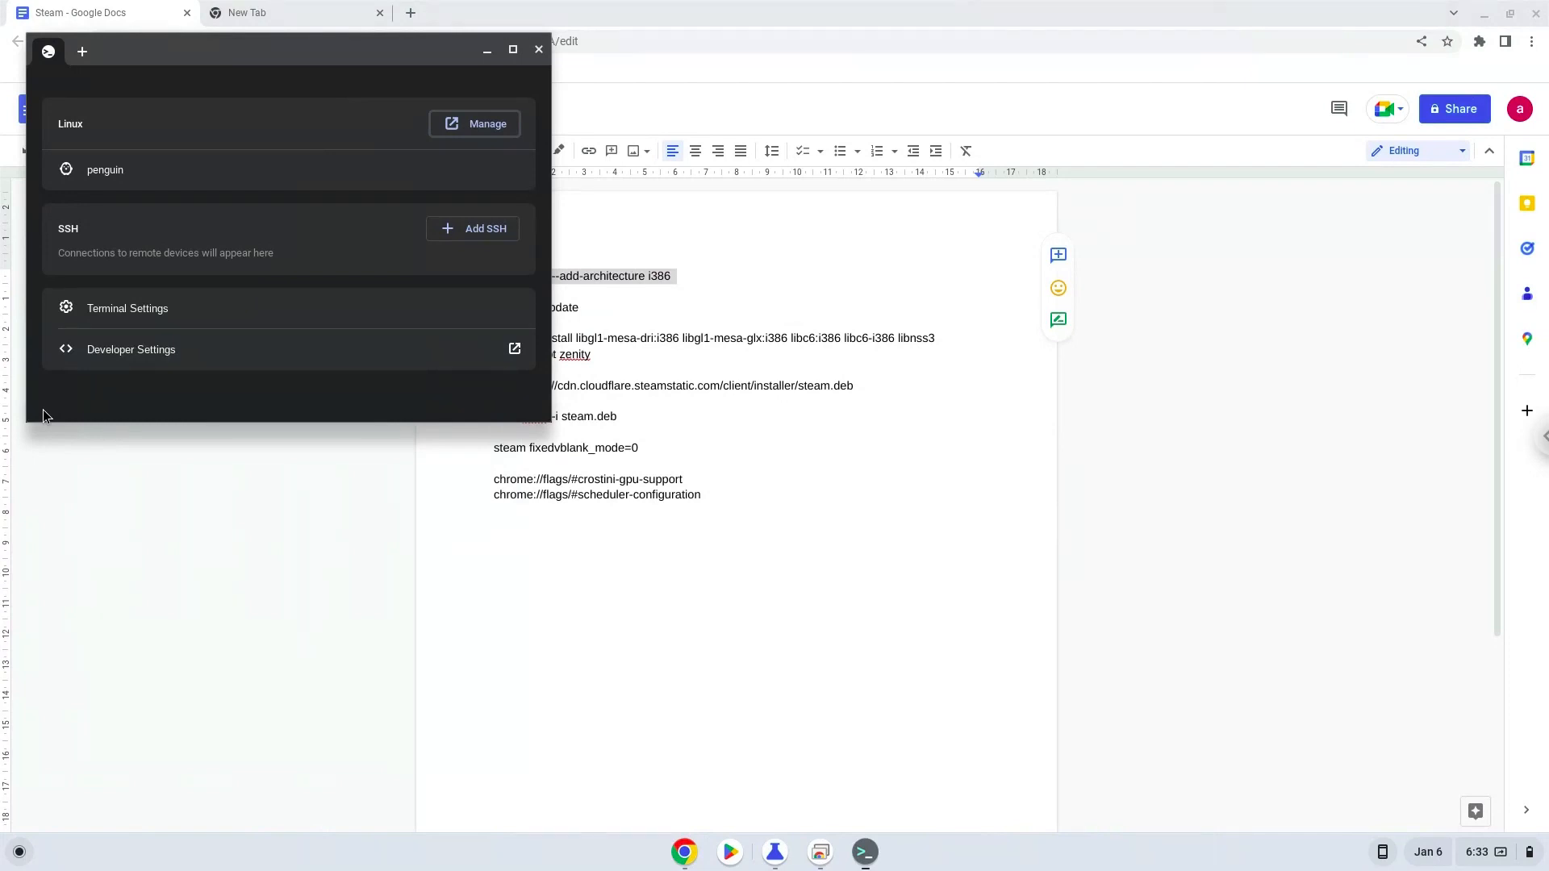
mouse_move(221, 103)
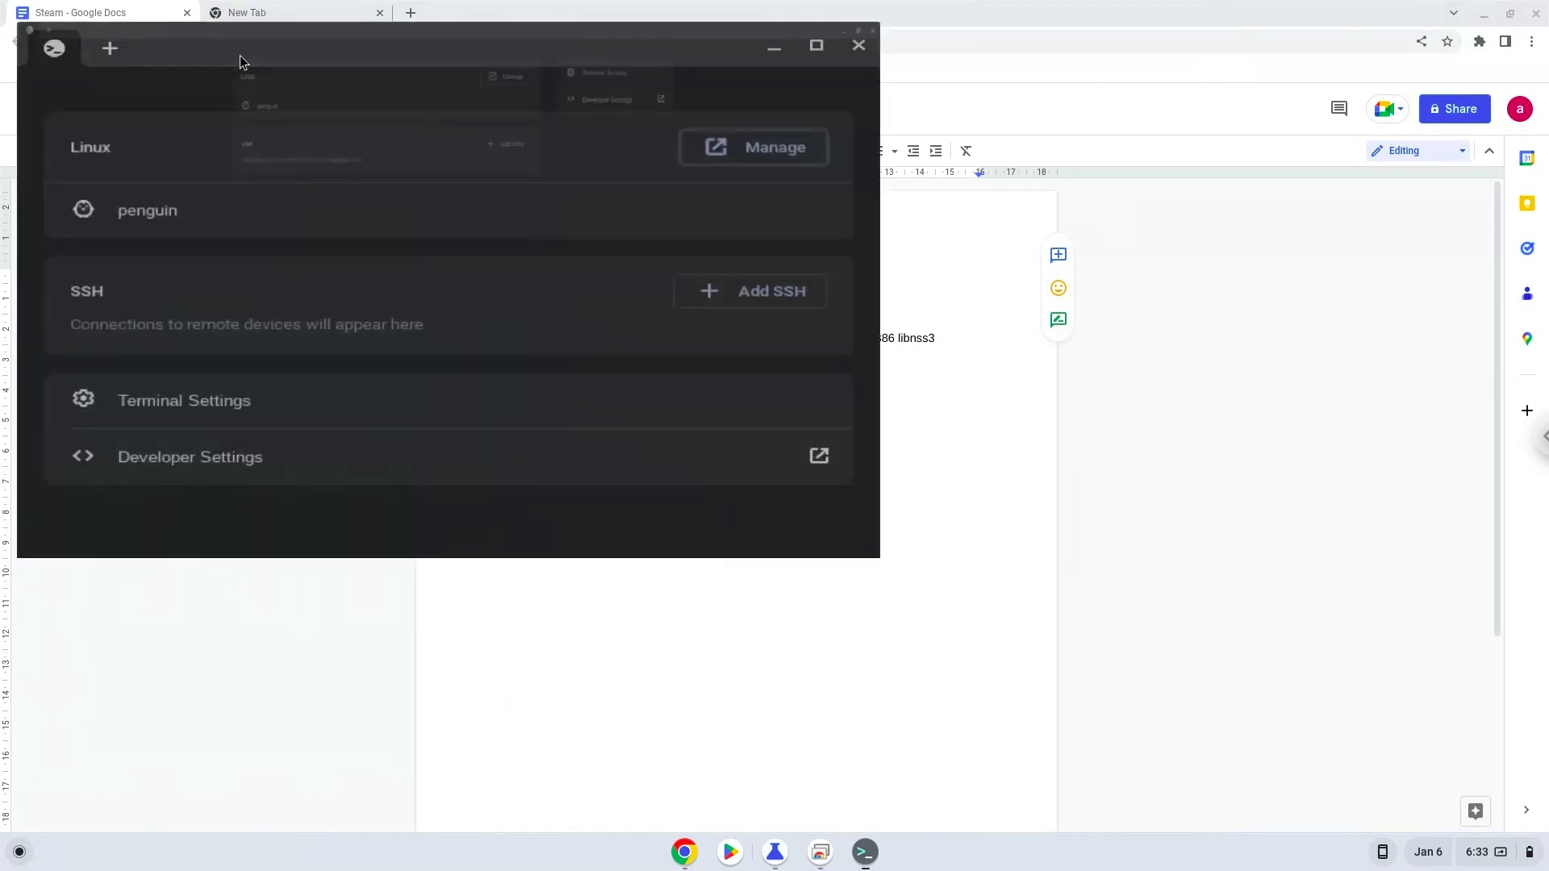
- Start a shell in the penguin container and get copy options for the architecture command
left_click(817, 46)
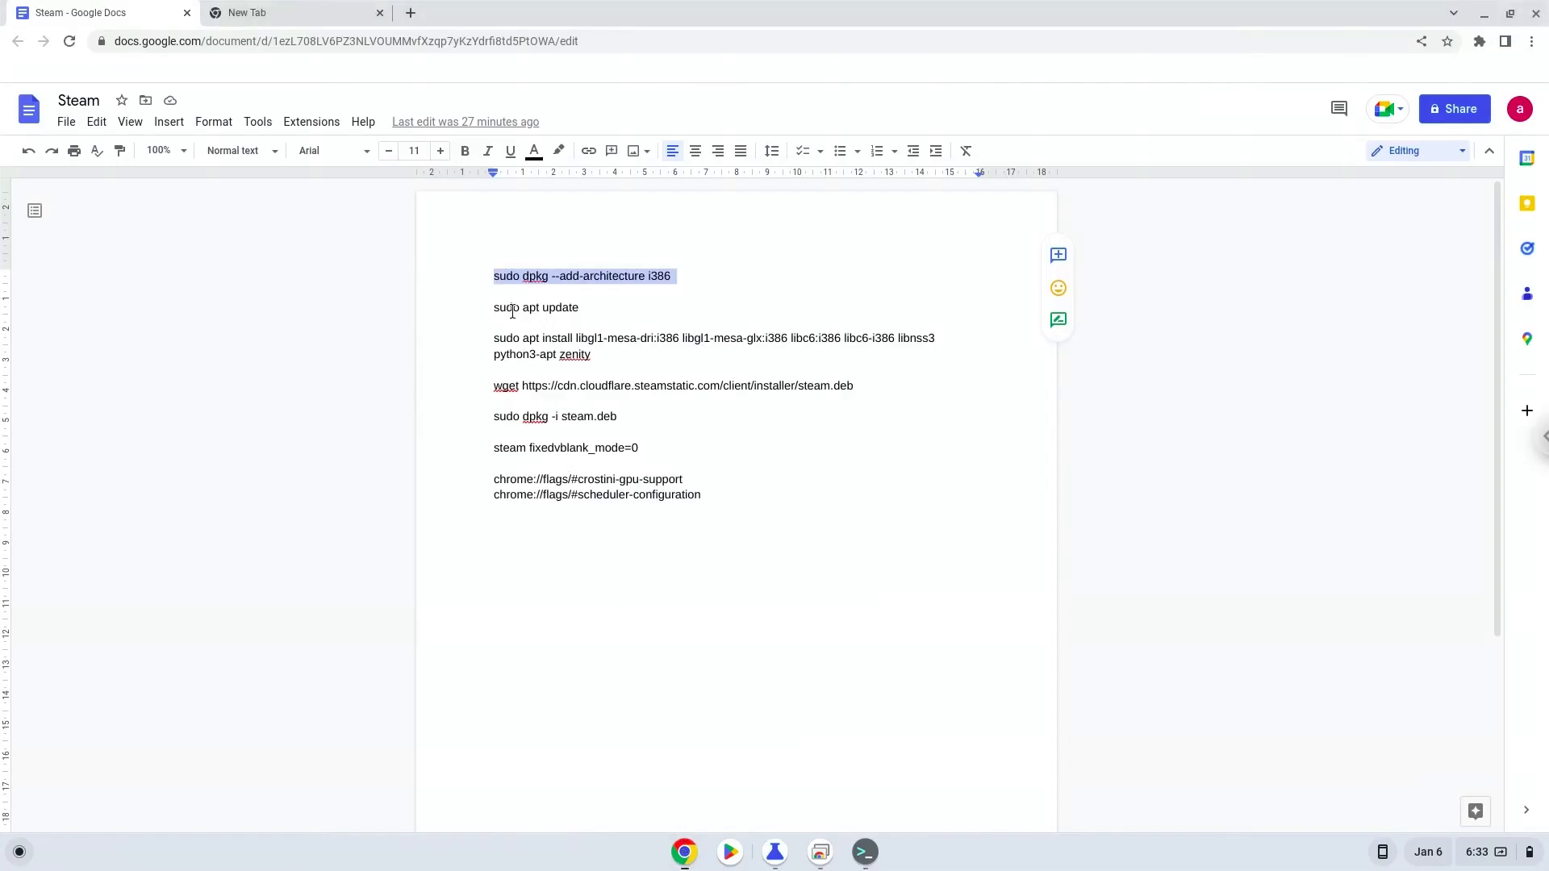
right_click(535, 307)
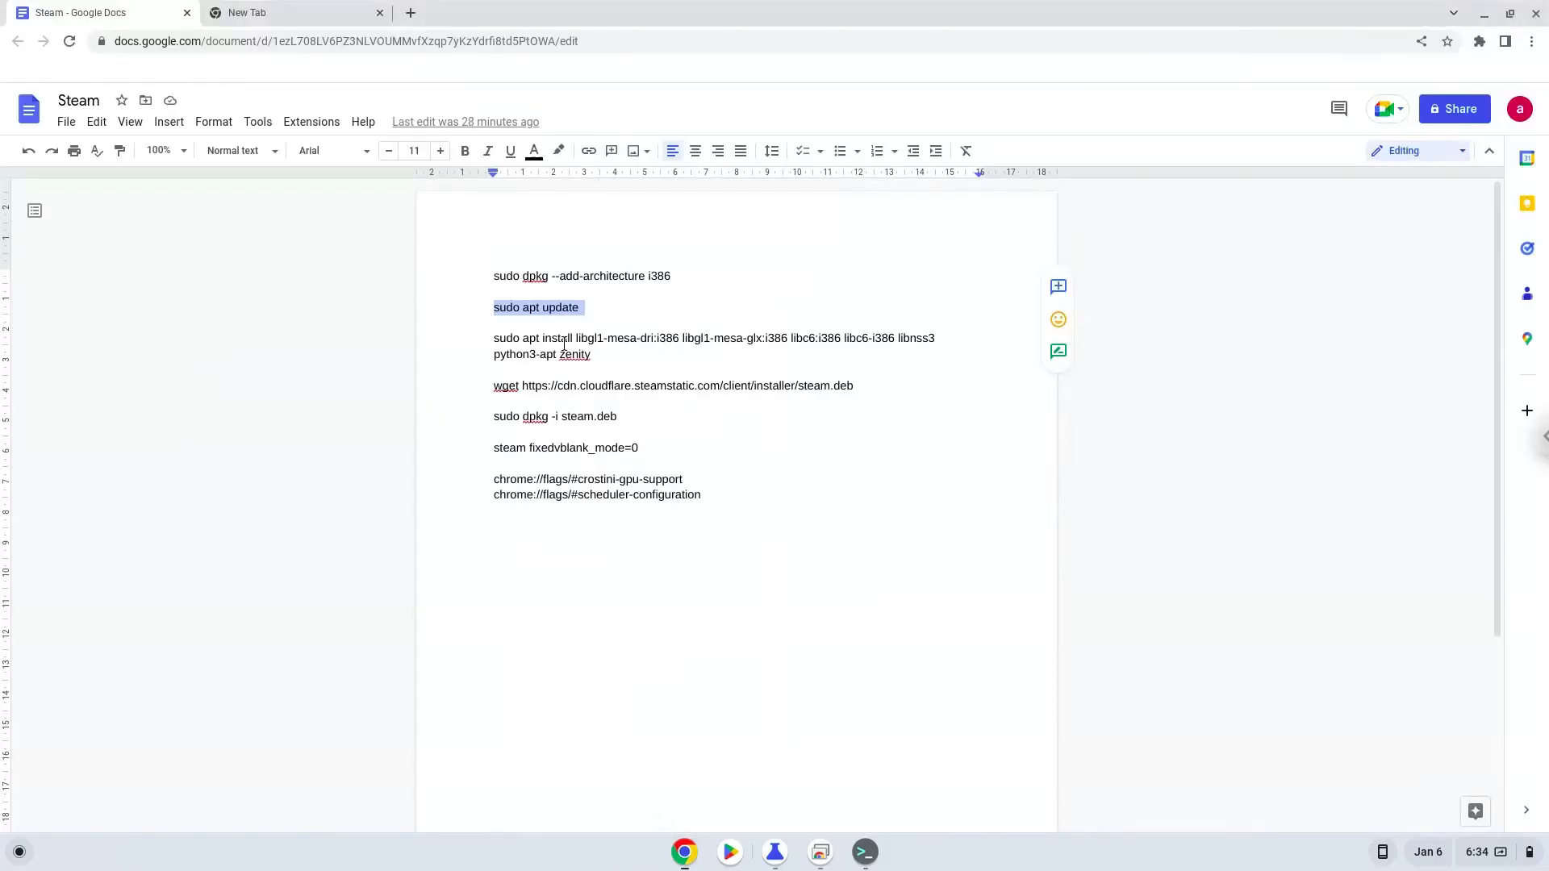
- Copy the sudo apt update line and run the commands in Terminal to install the i386 packages
right_click(559, 337)
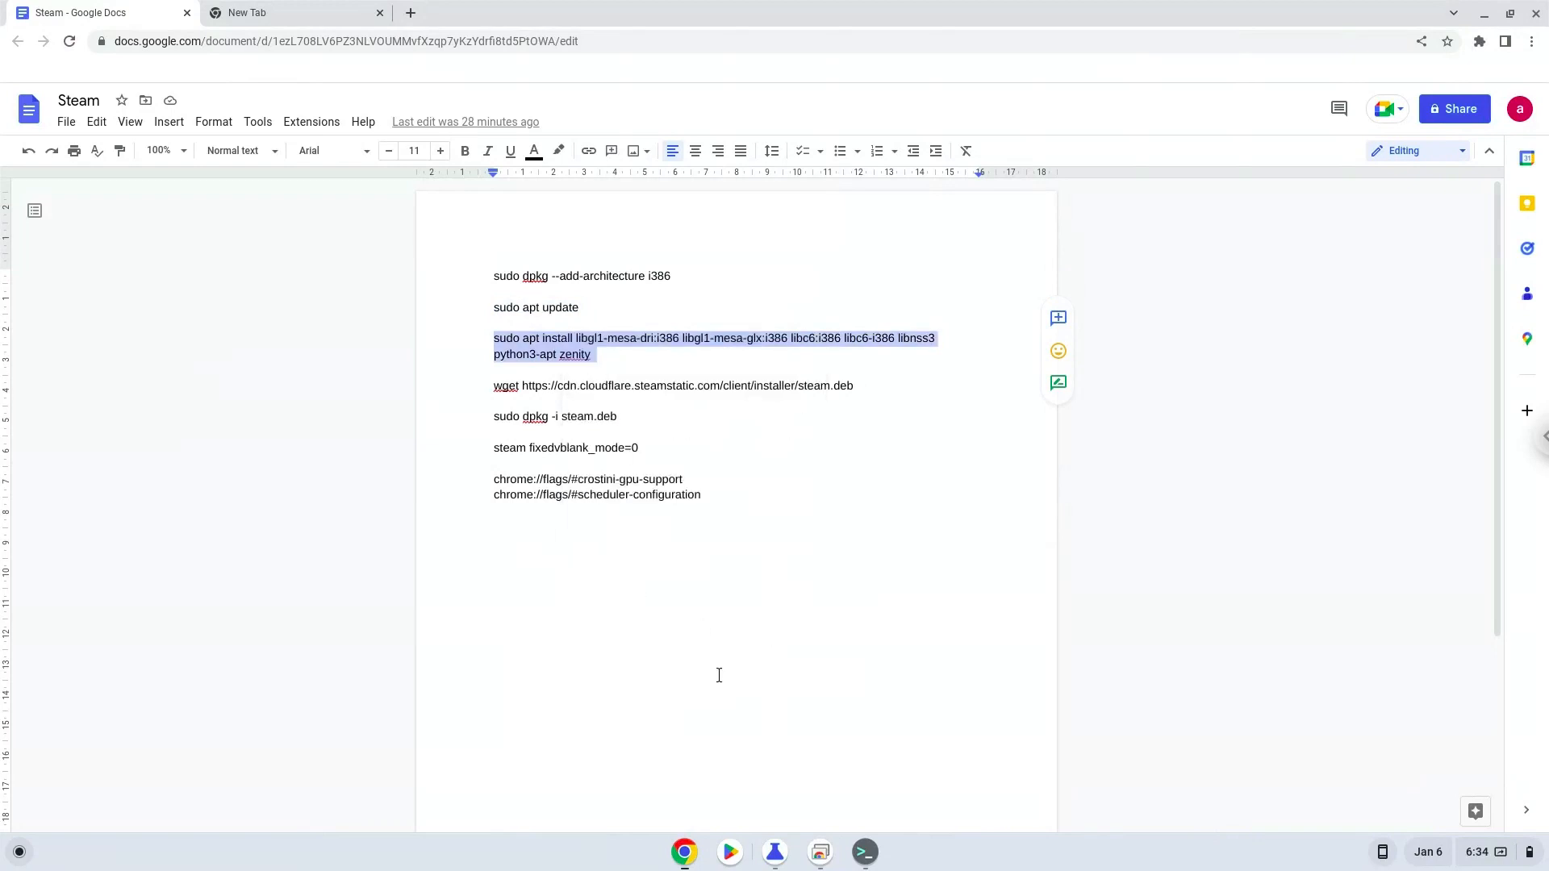
left_click(862, 852)
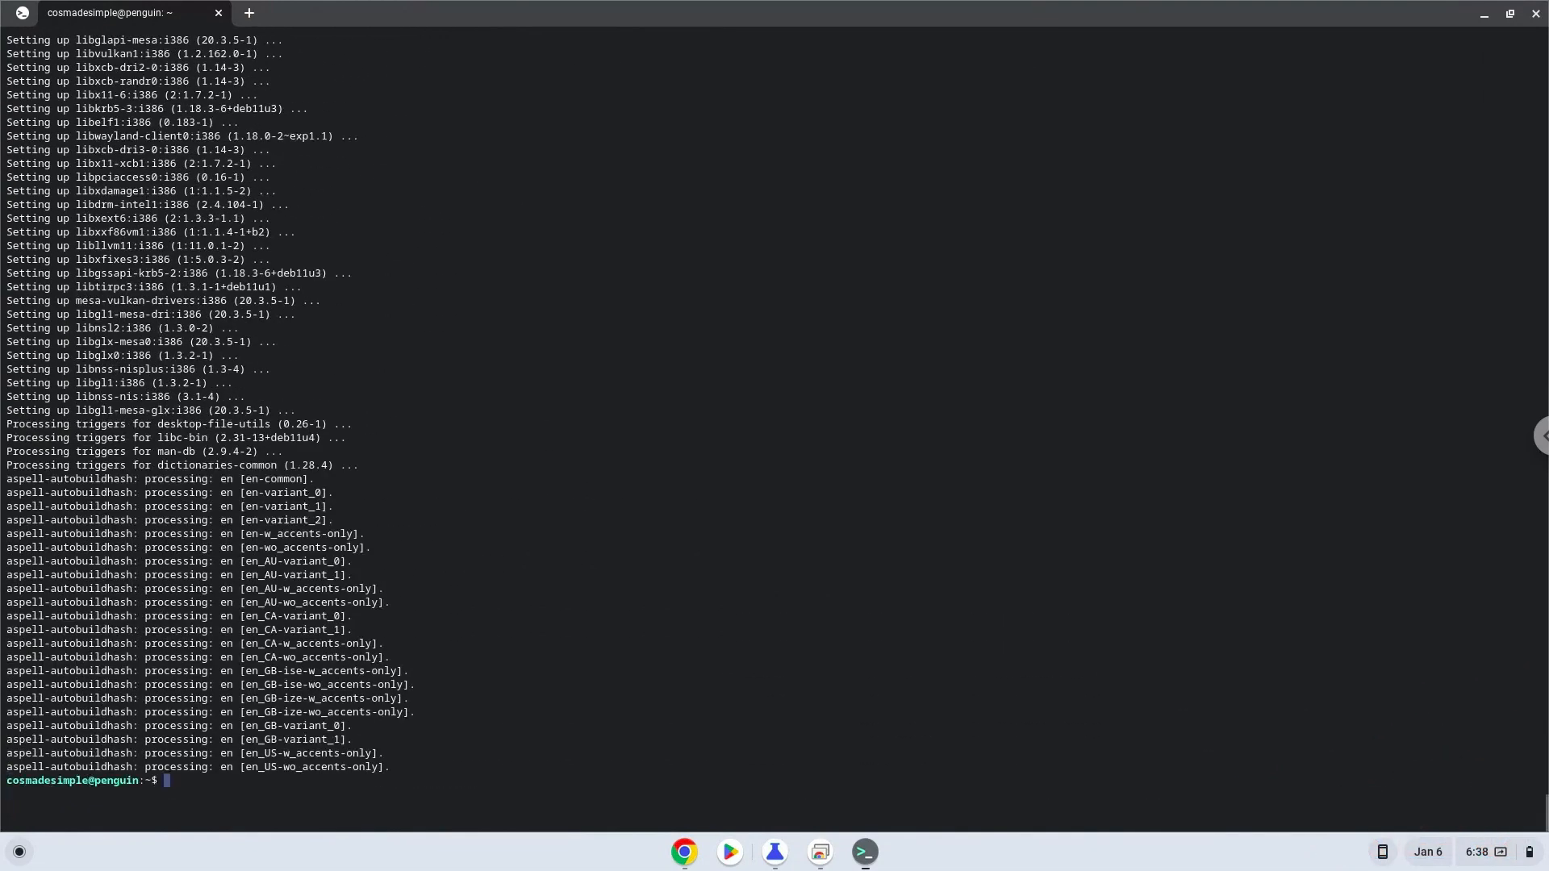
mouse_move(676, 659)
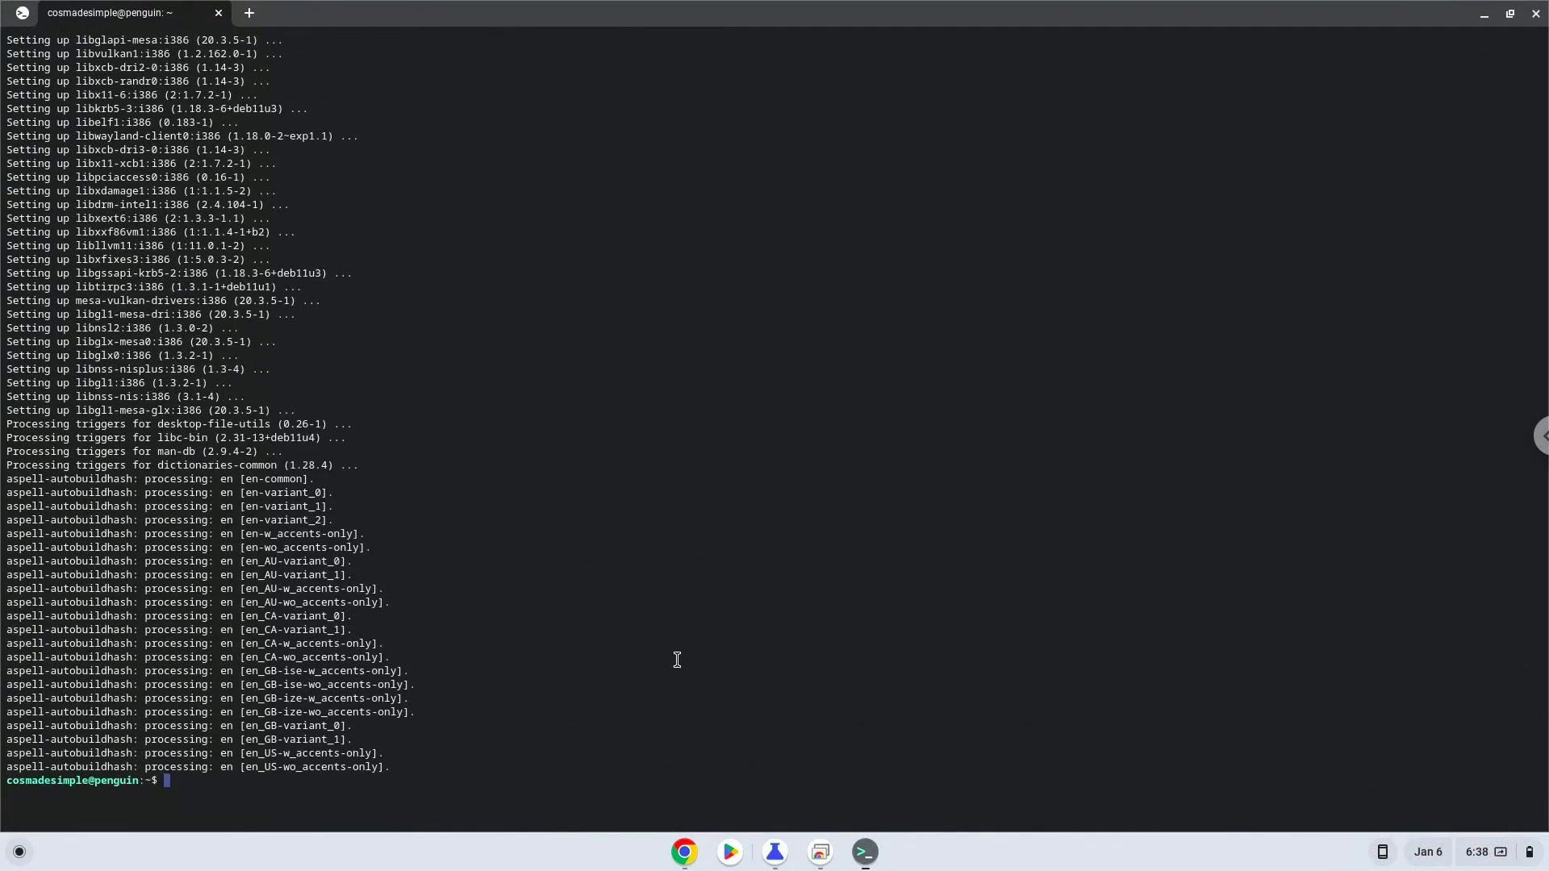
- Copy the wget line and run it in Terminal to download steam.deb
left_click(684, 852)
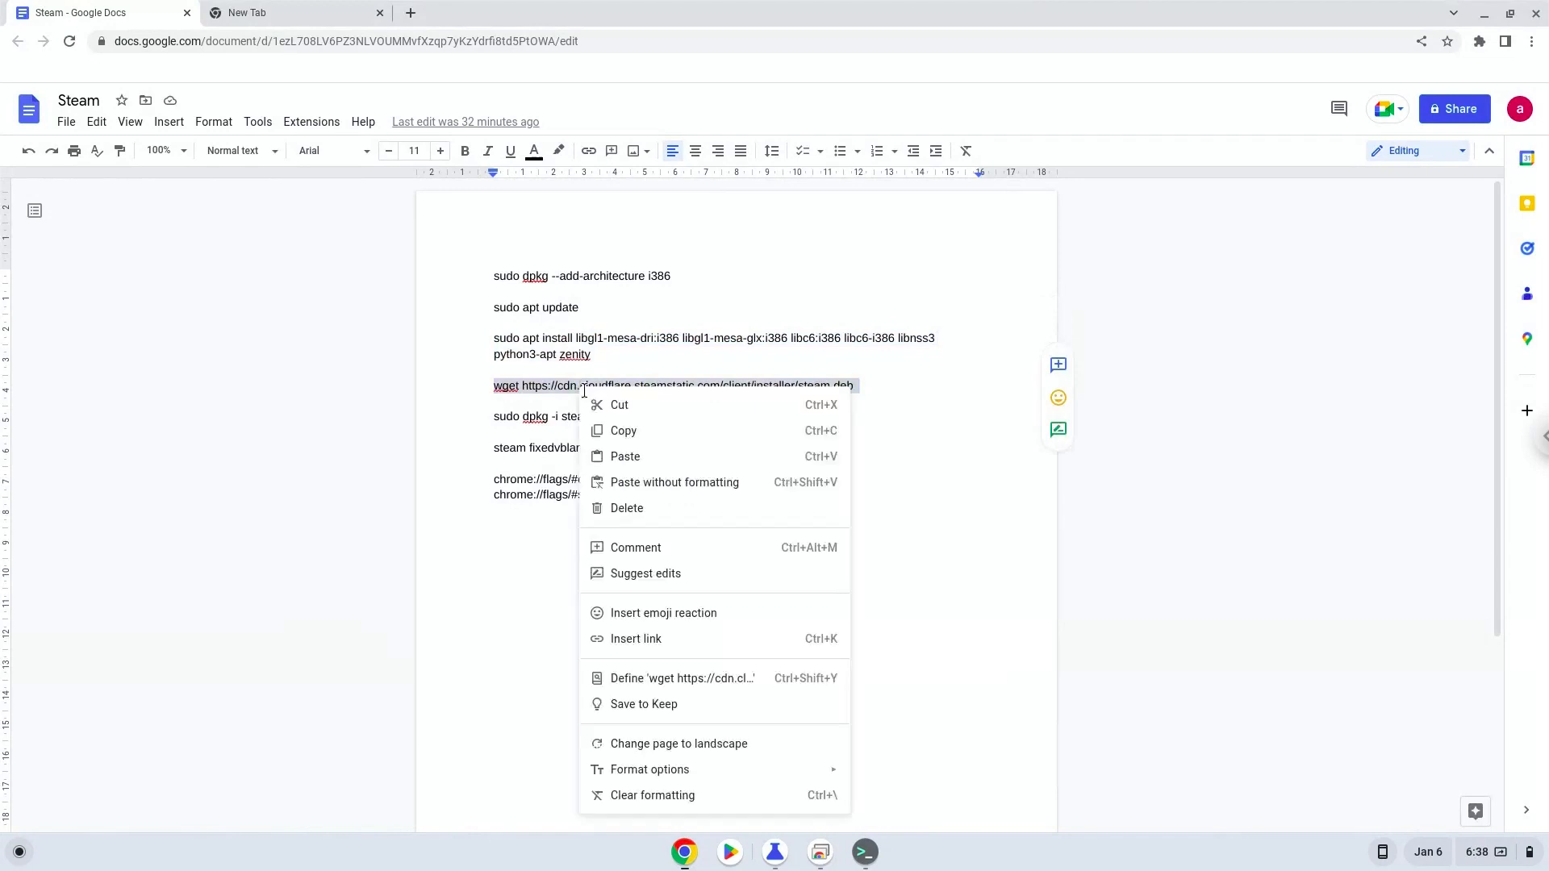
left_click(711, 597)
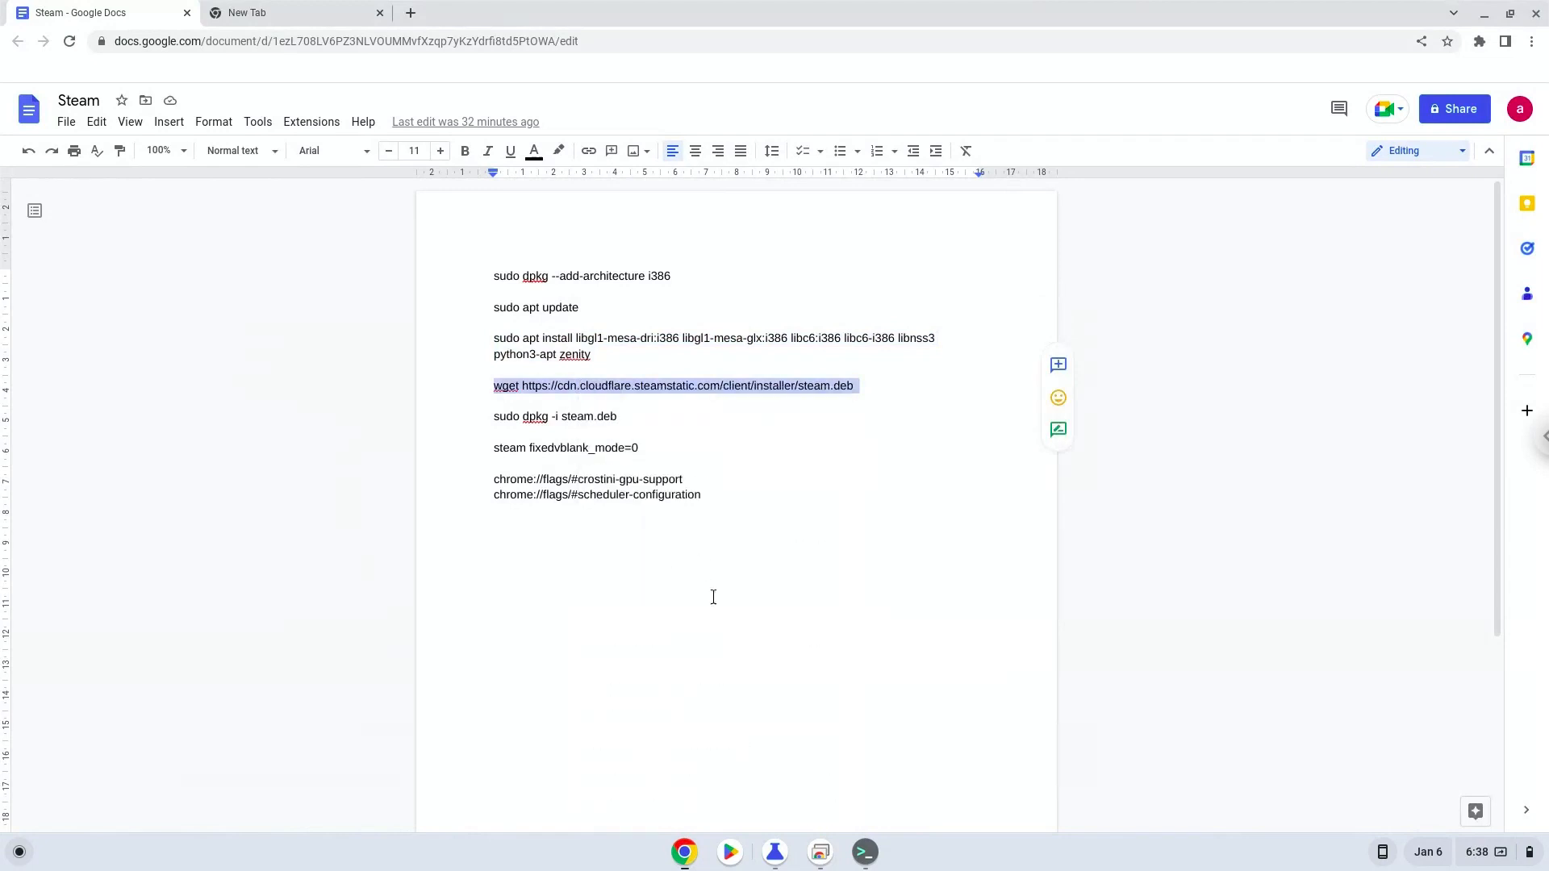
mouse_move(863, 852)
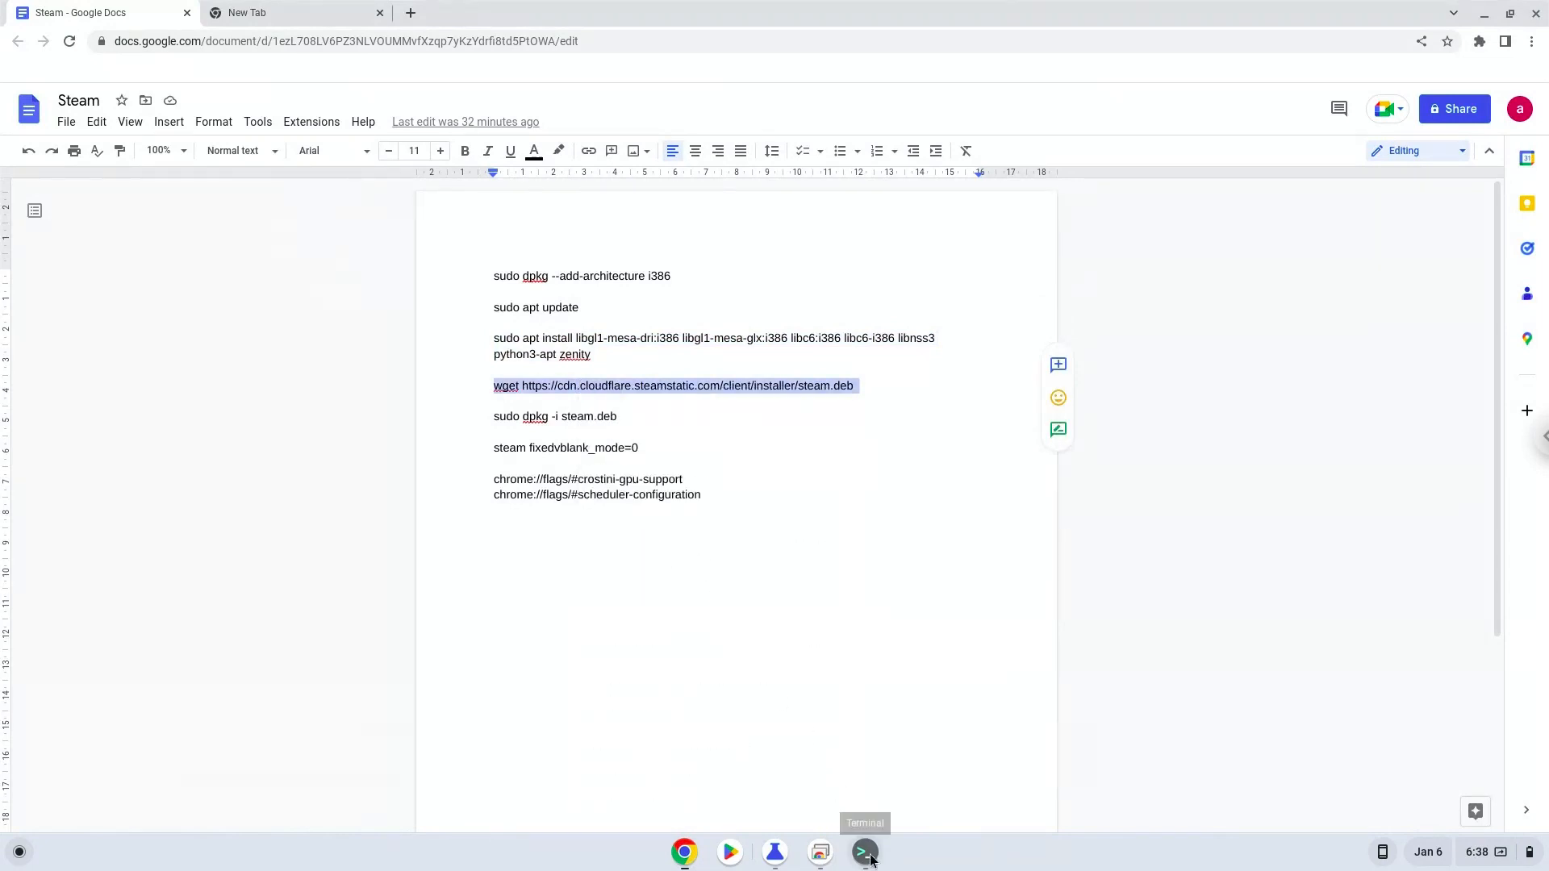
left_click(865, 852)
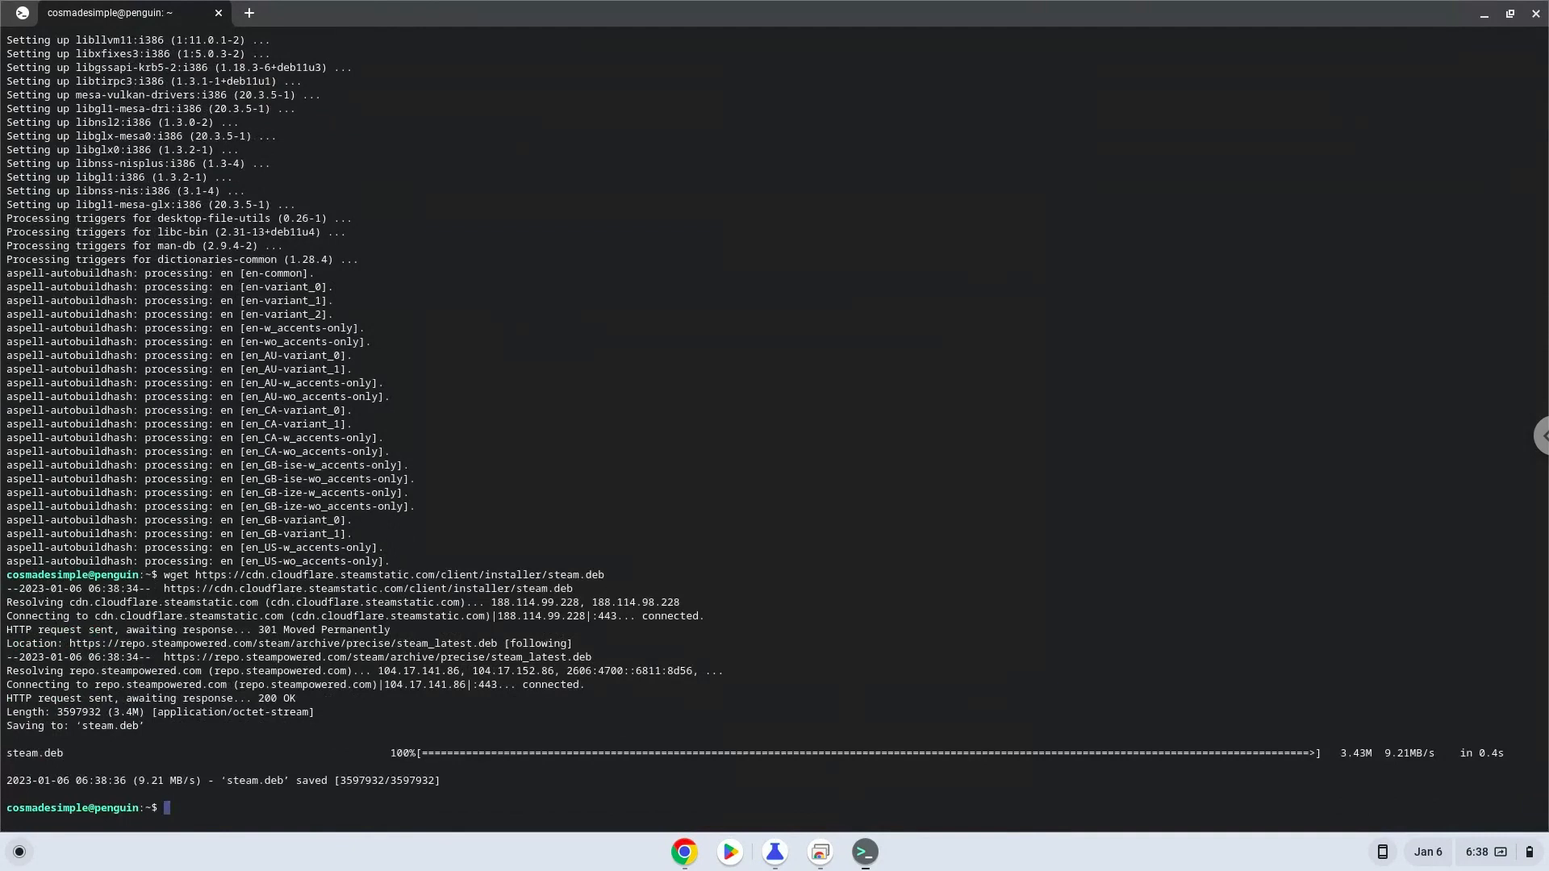
left_click(99, 11)
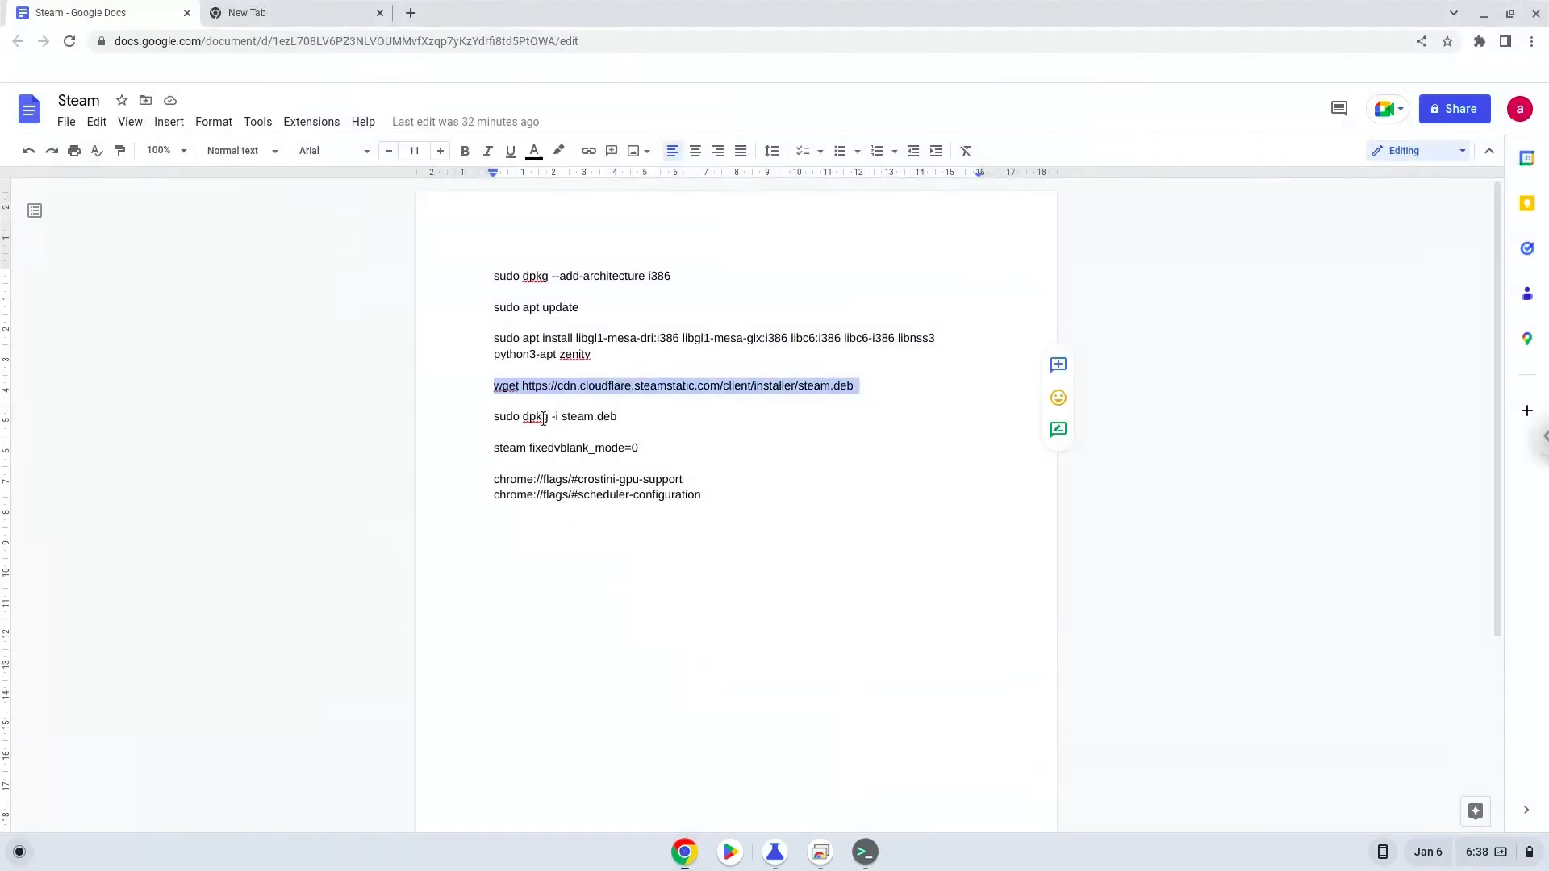
- Copy and enter 'sudo dpkg -i steam.deb' in Terminal to install Steam
right_click(539, 416)
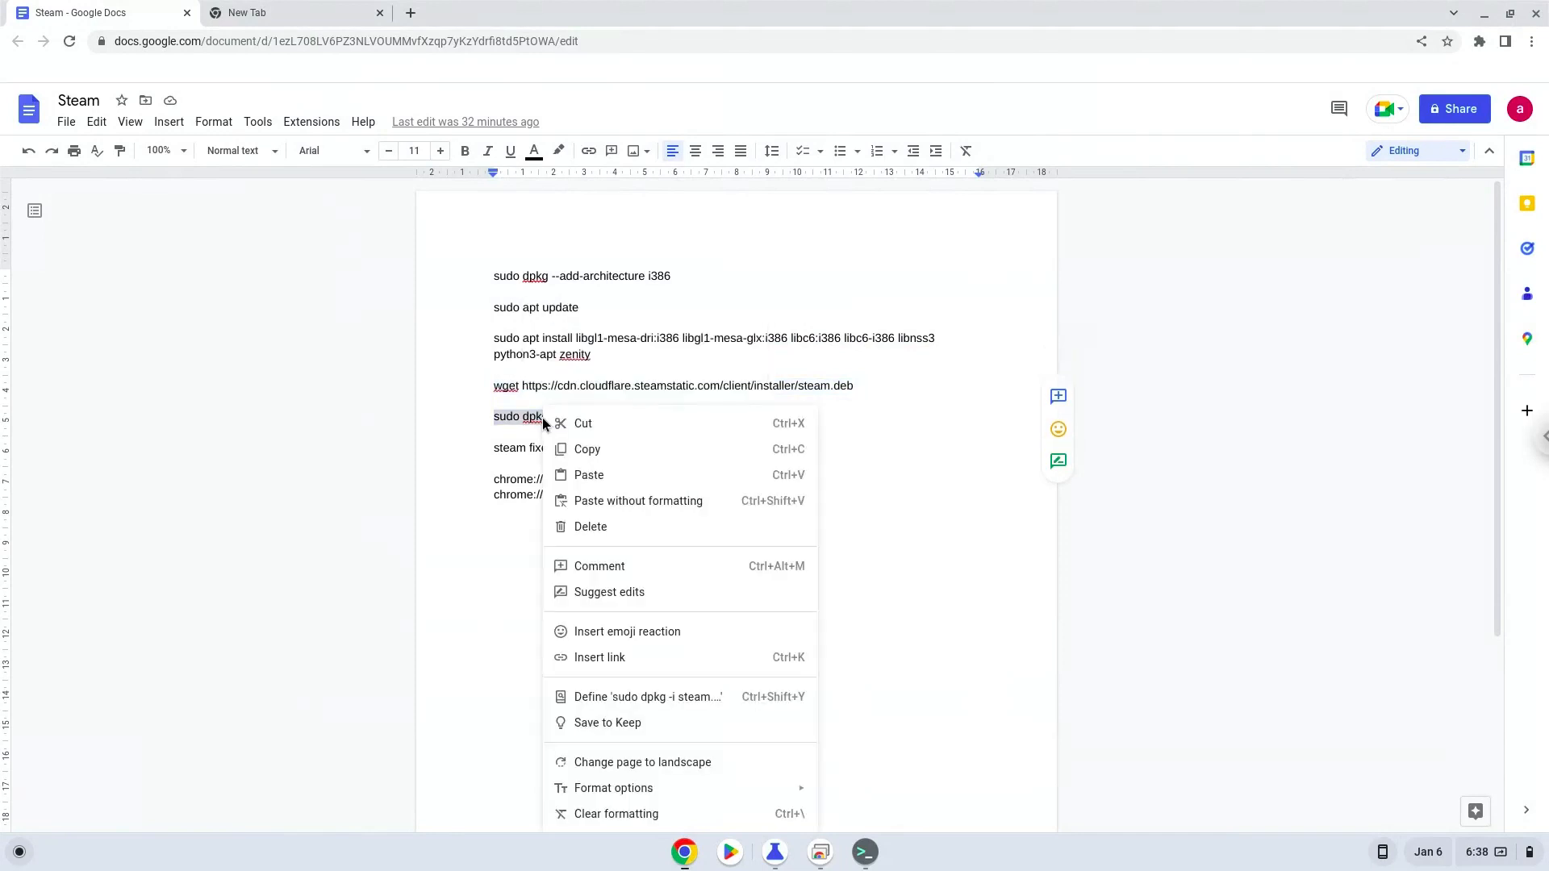
left_click(750, 671)
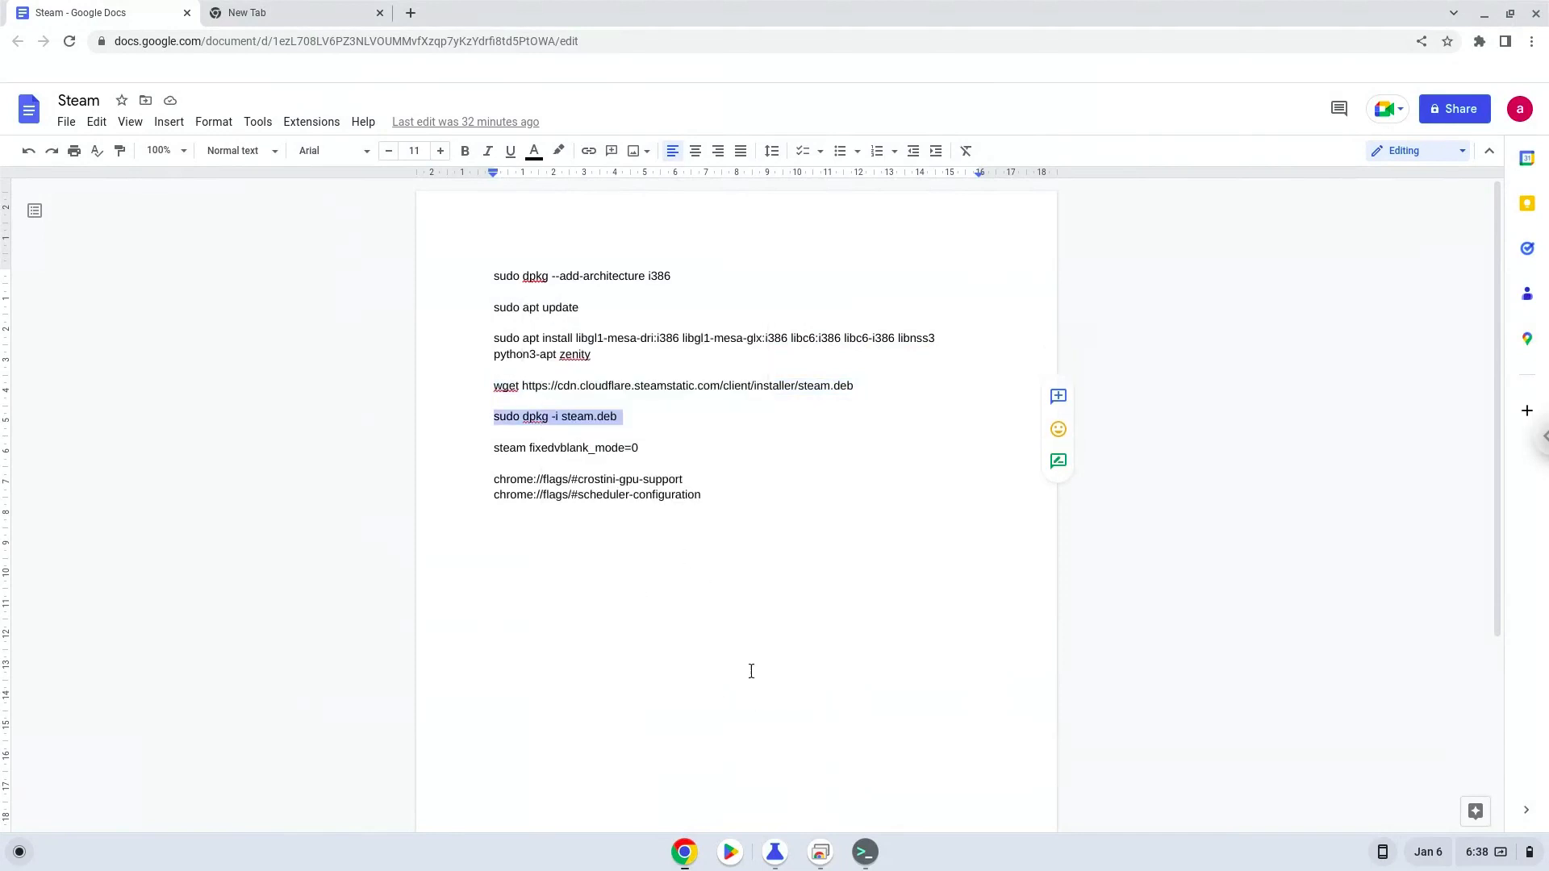
left_click(865, 852)
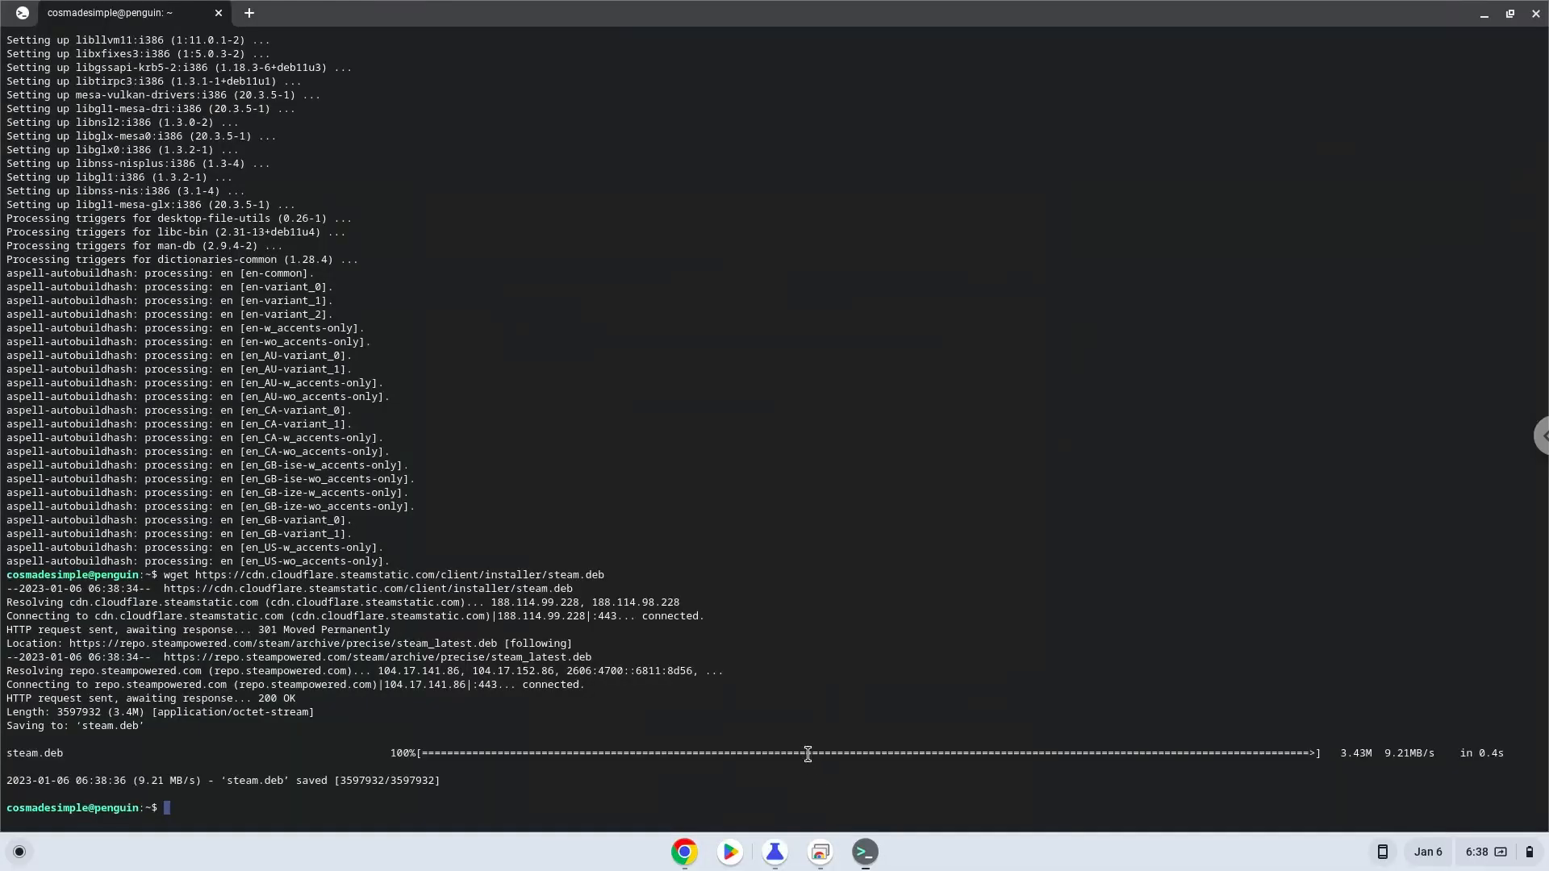
type("sudo dpkg -i steam.deb")
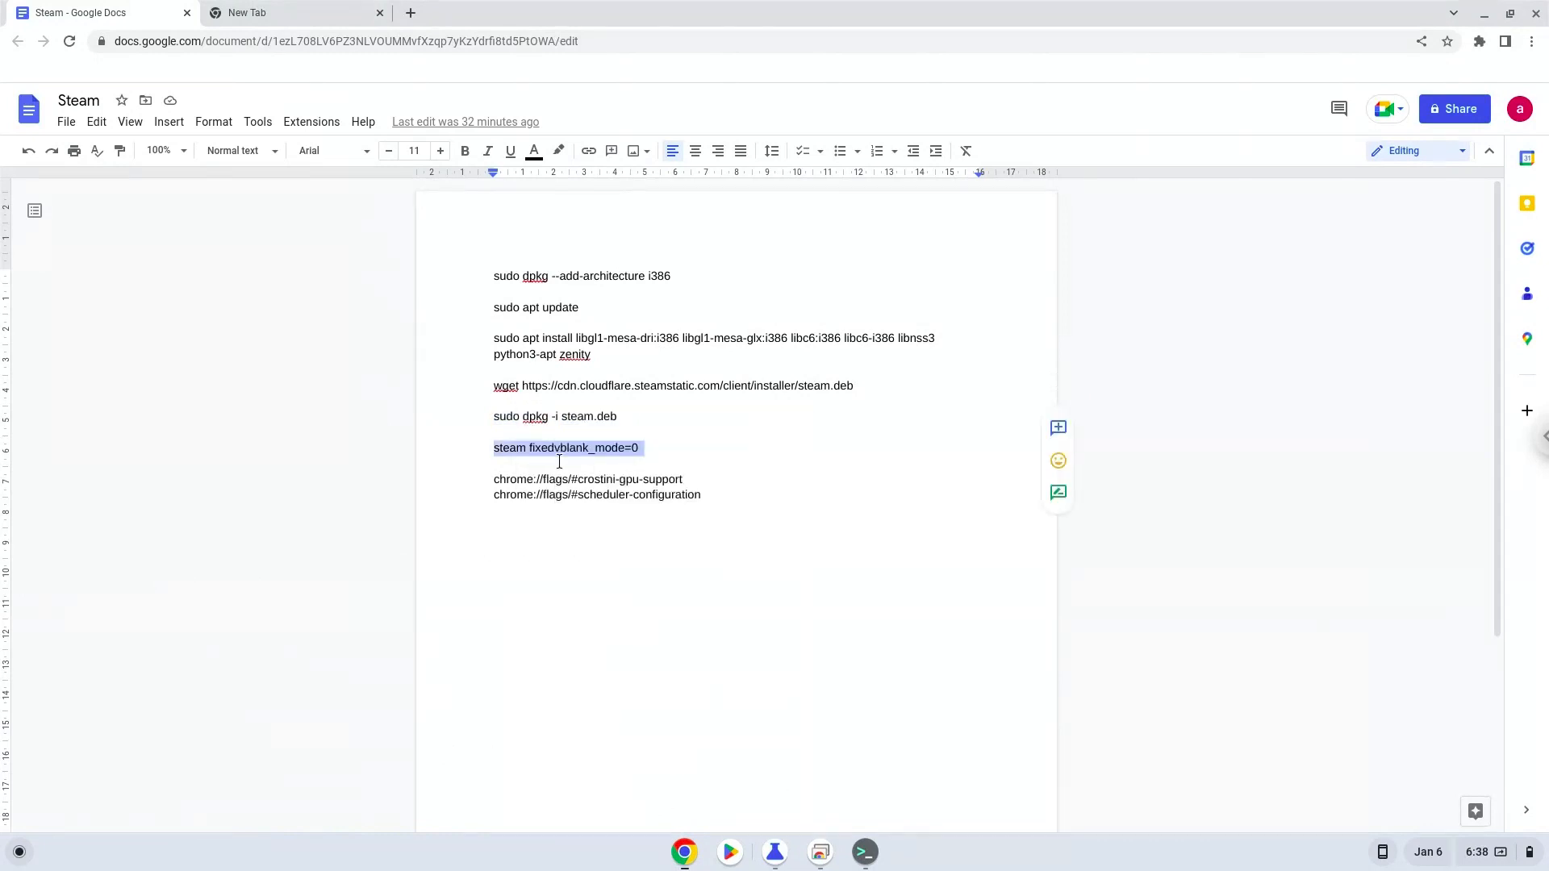
- Run 'steam fixedvblank_mode=0' in Terminal so the Steam sign-in window appears
left_click(861, 852)
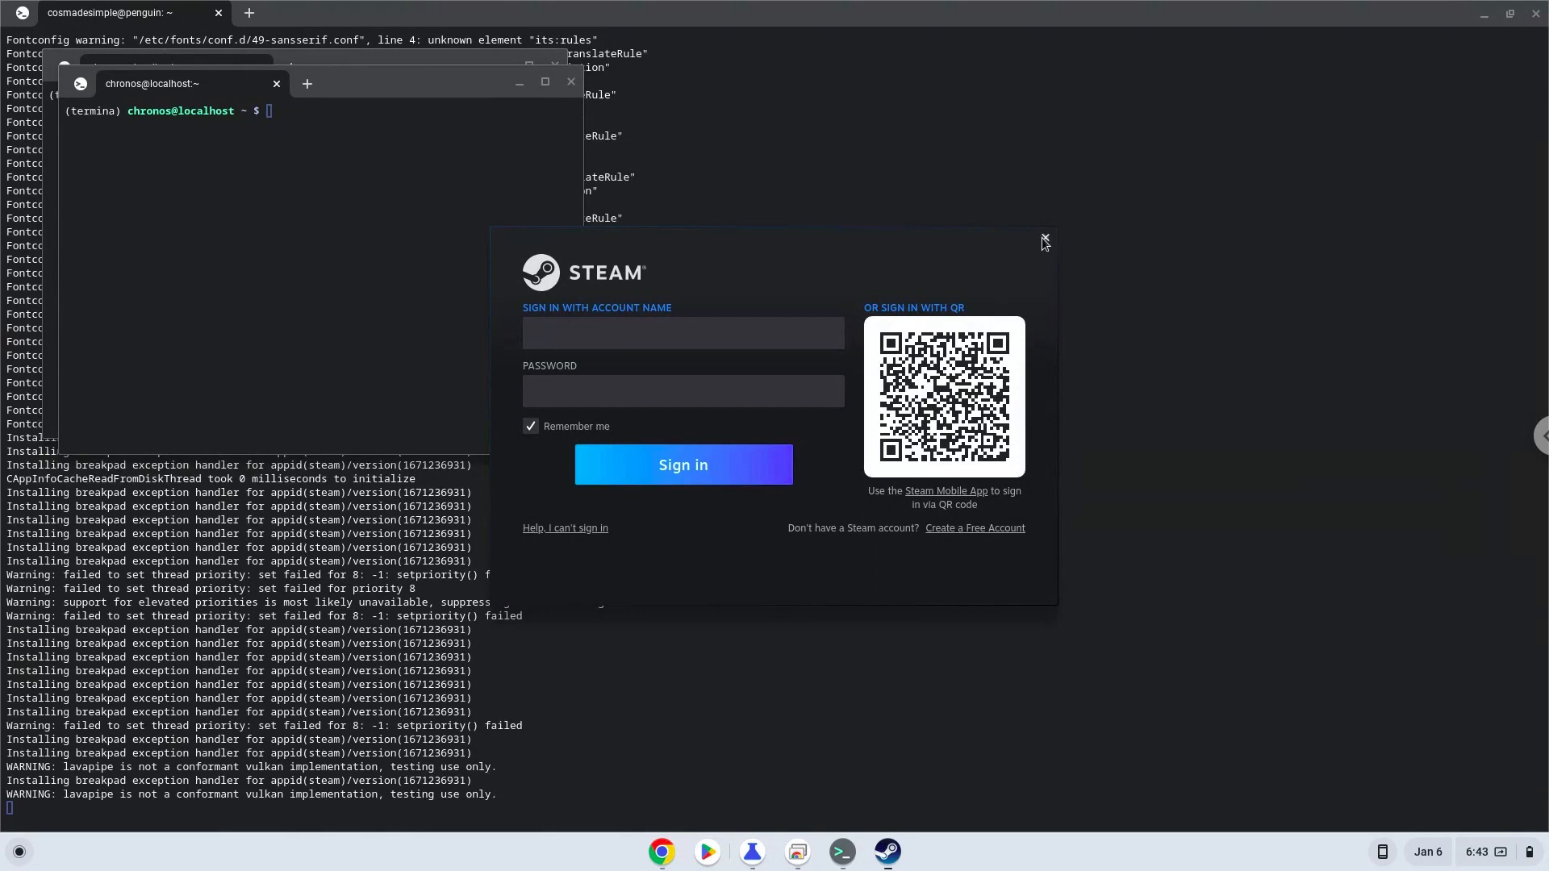
- Close Steam and both terminal windows, minimize Chrome, and show the launcher with Steam listed
left_click(1043, 240)
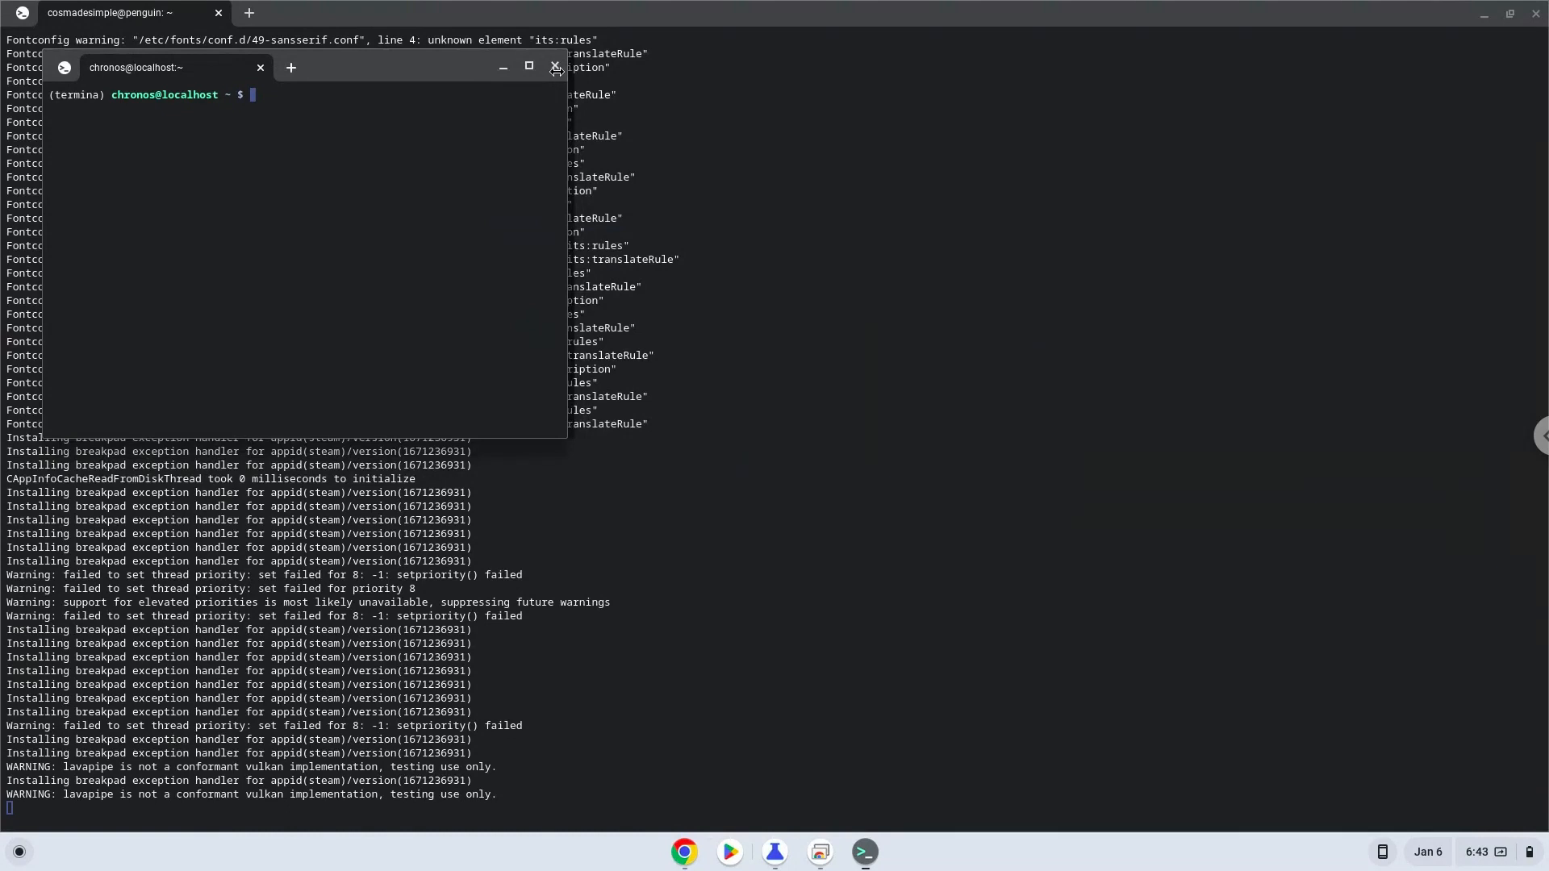
left_click(555, 68)
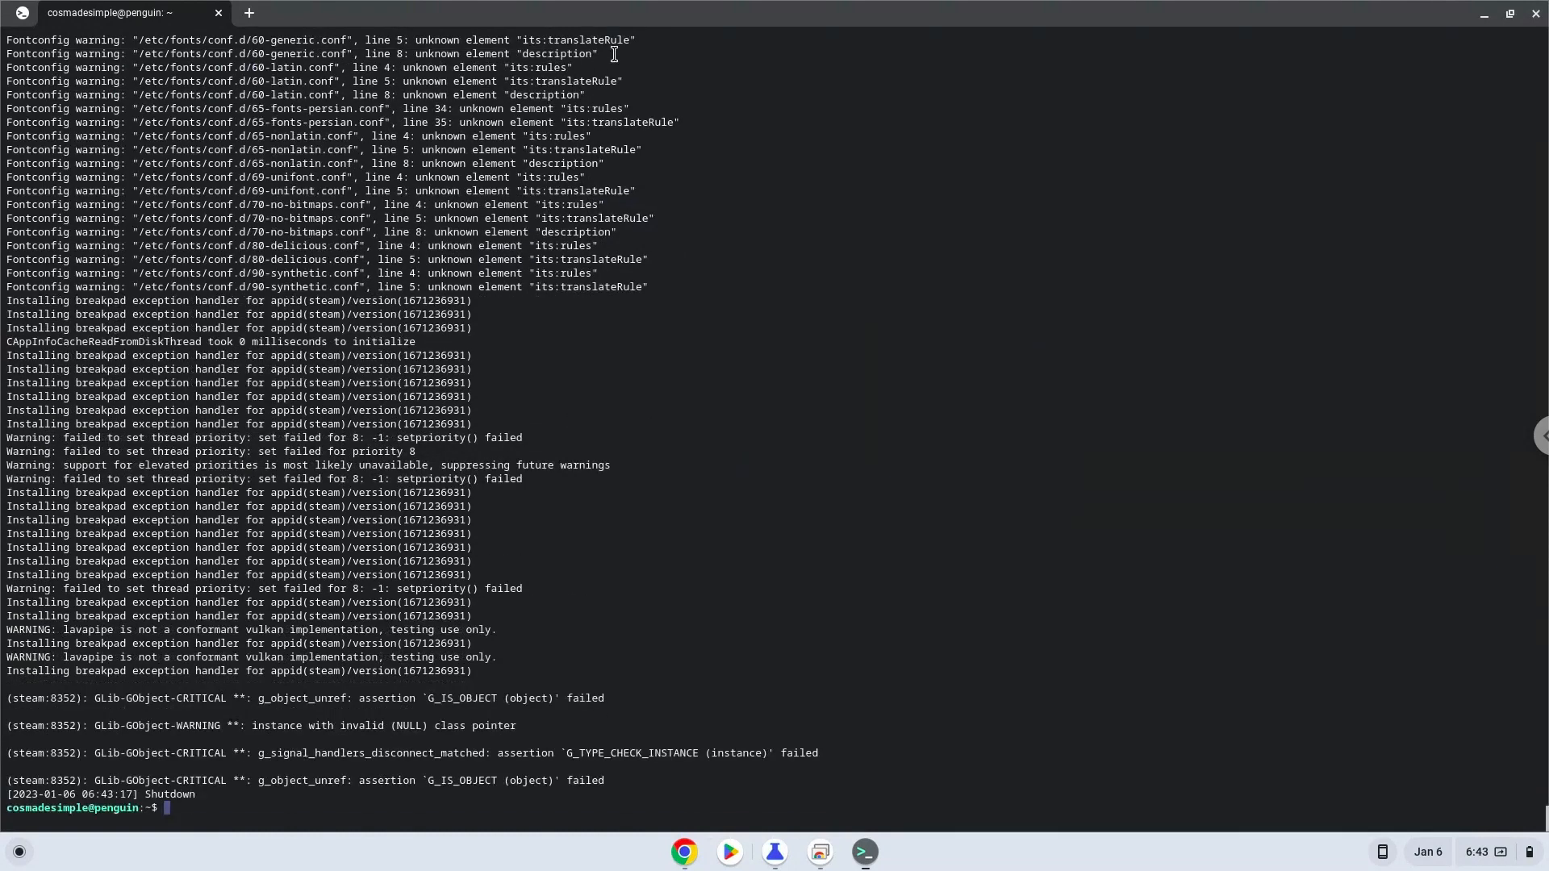
mouse_move(1414, 19)
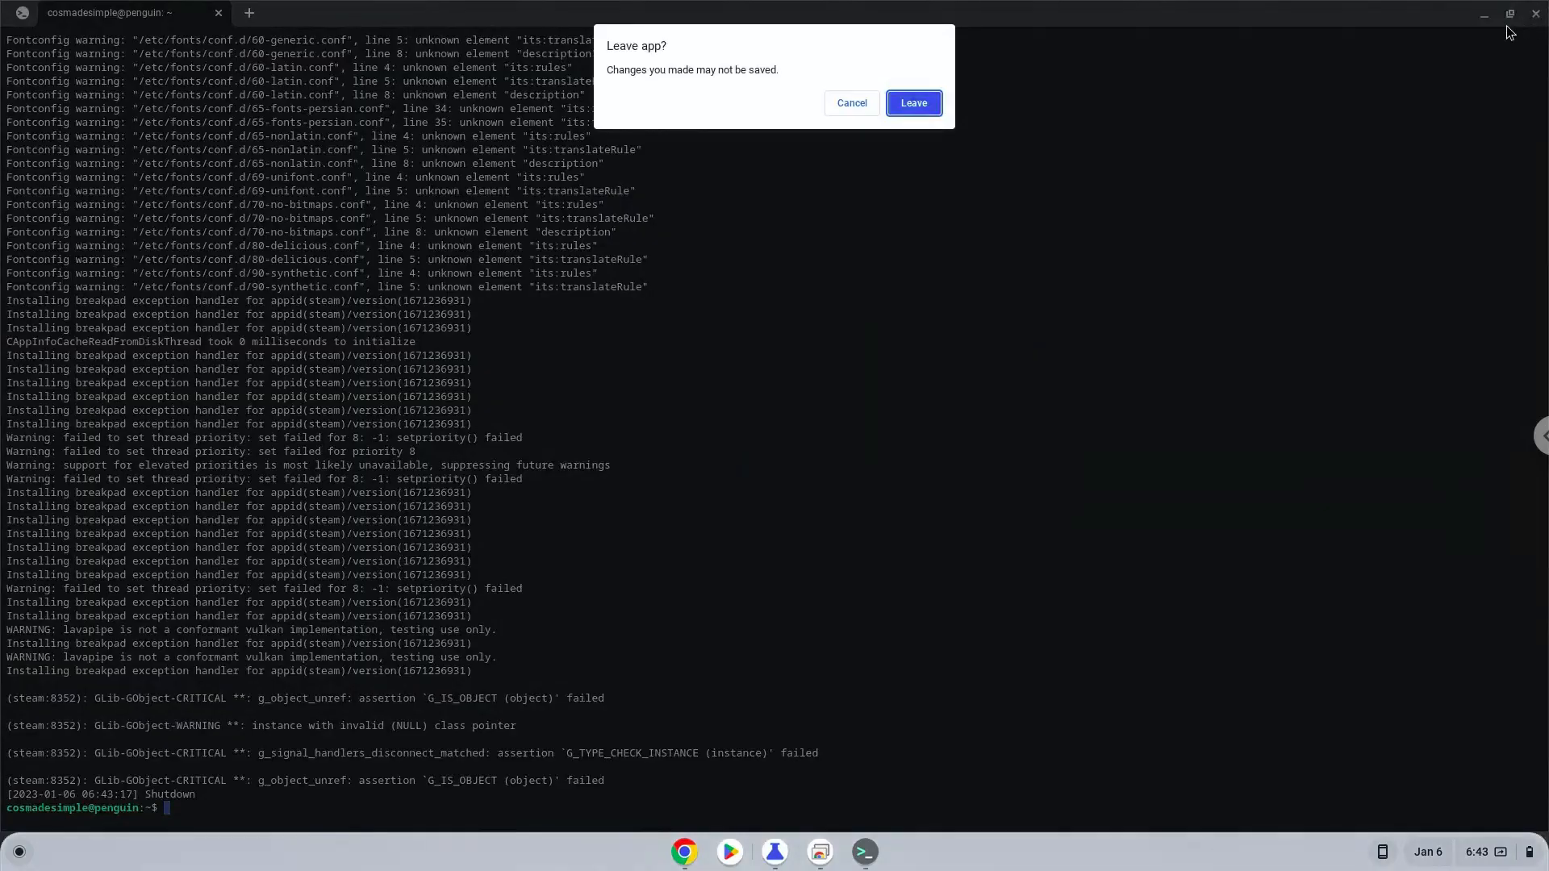
left_click(911, 104)
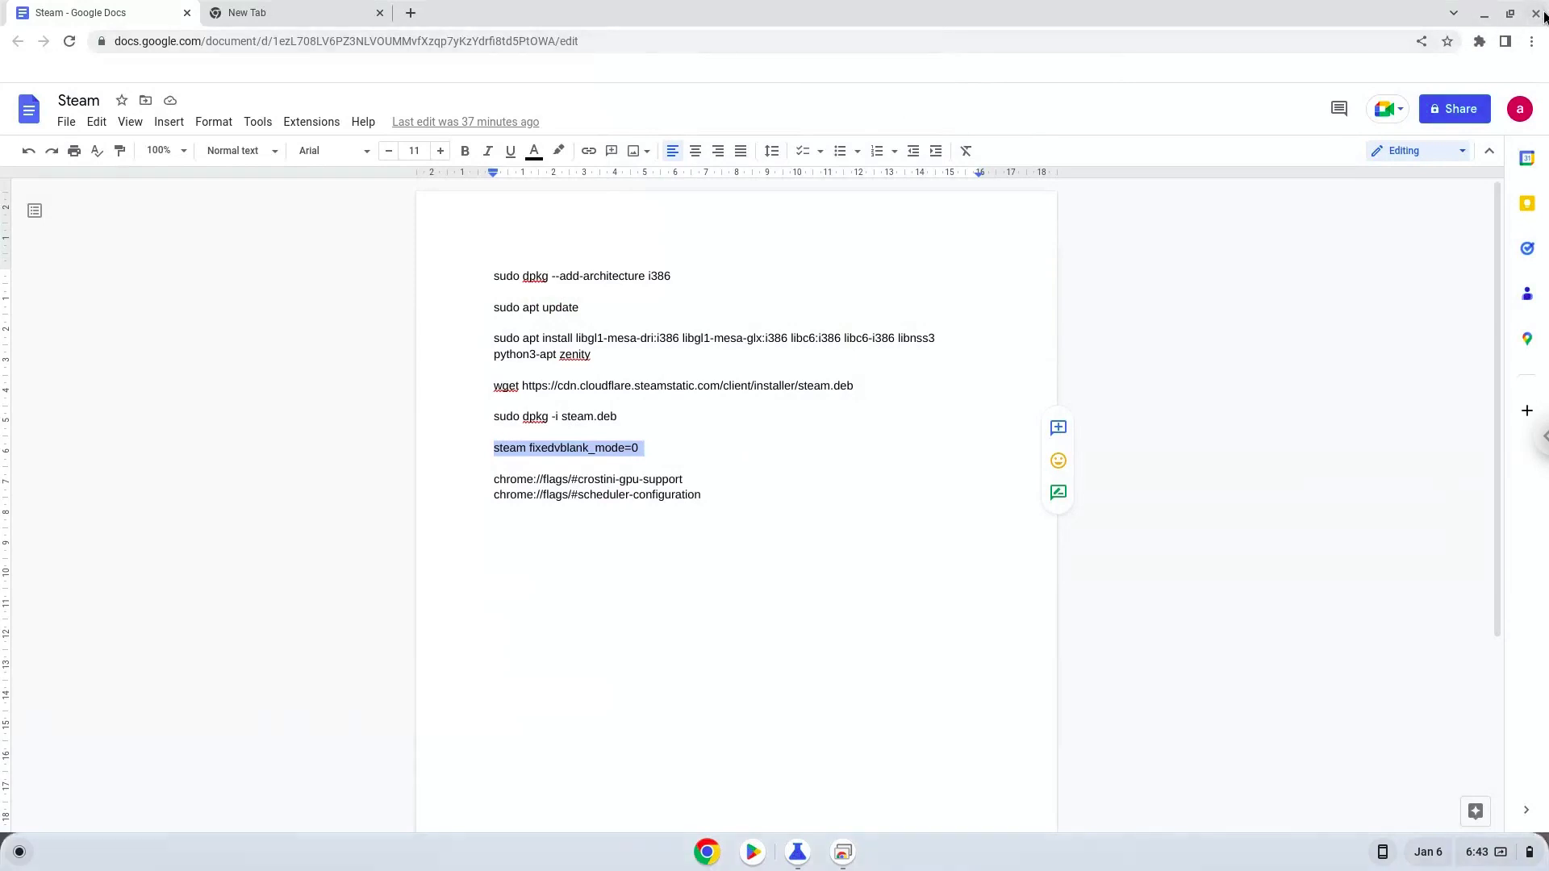
left_click(1539, 13)
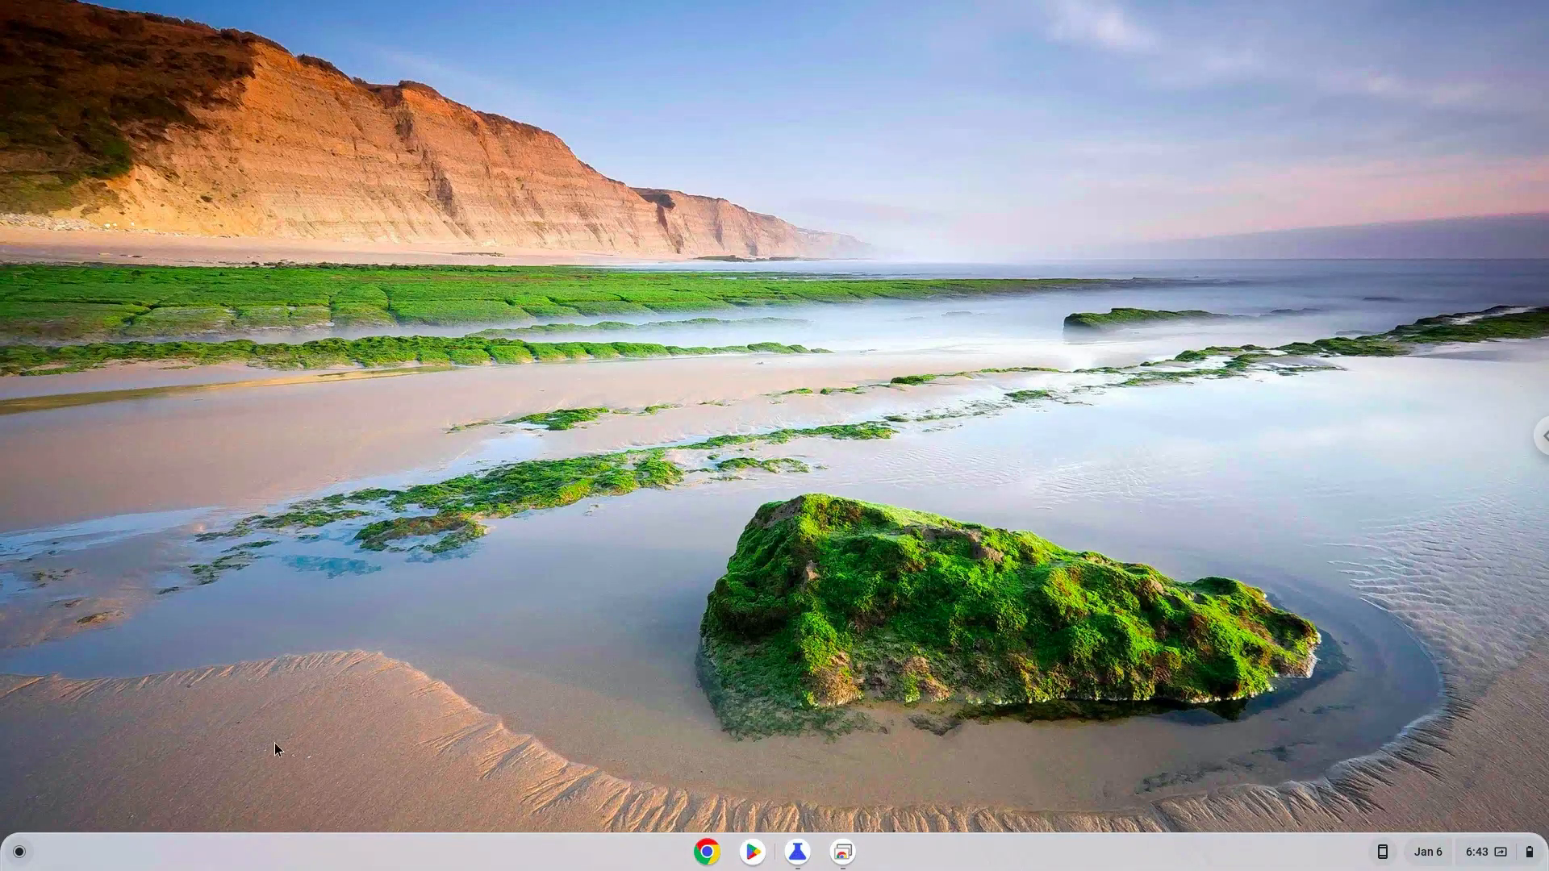
mouse_move(8, 852)
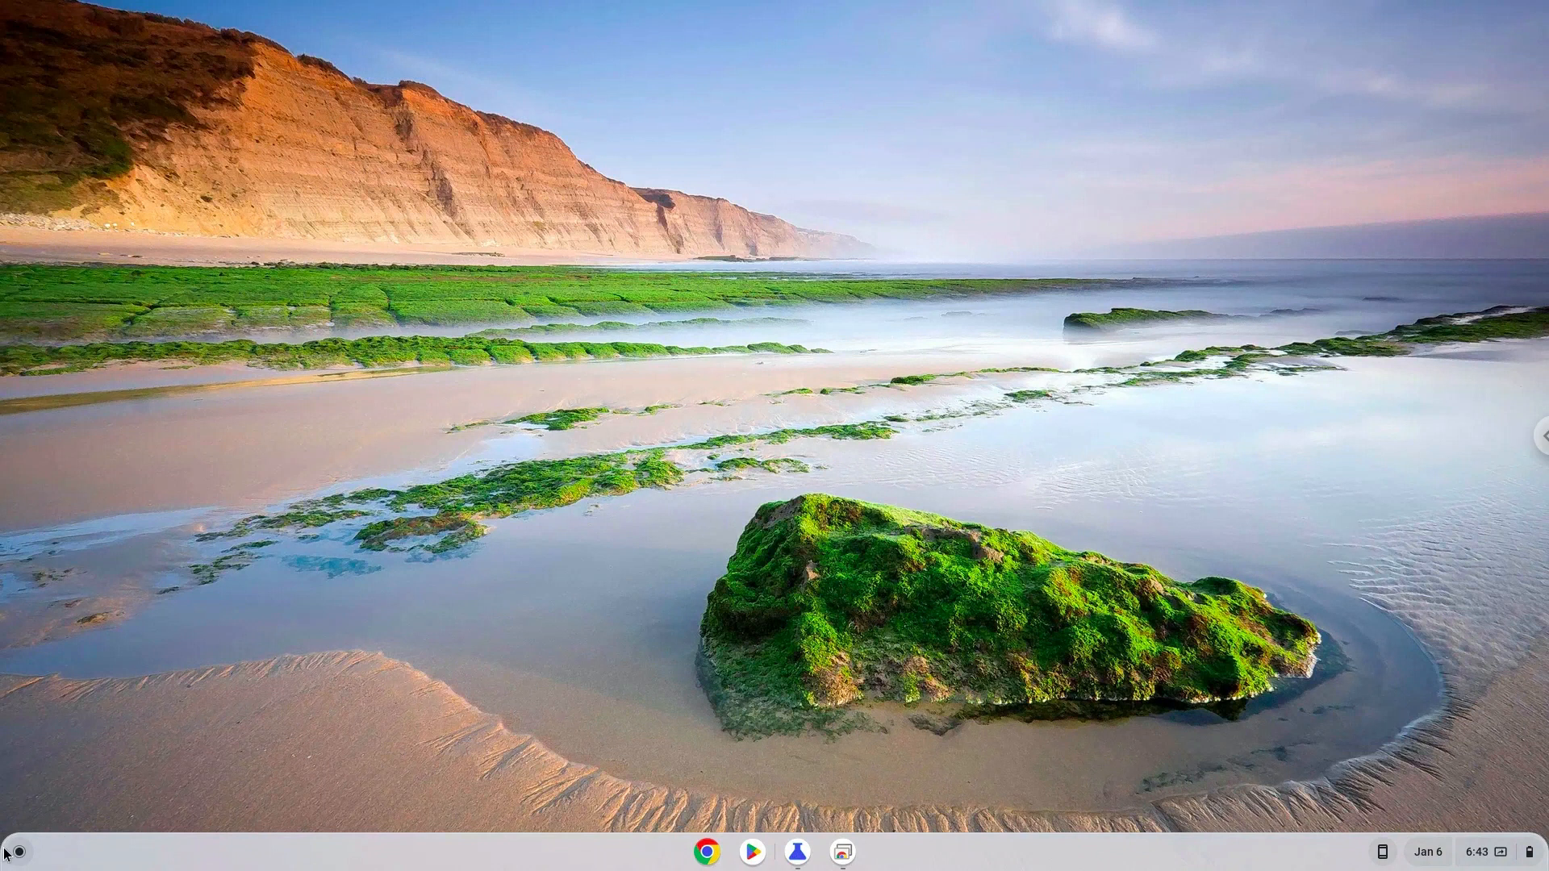
left_click(18, 851)
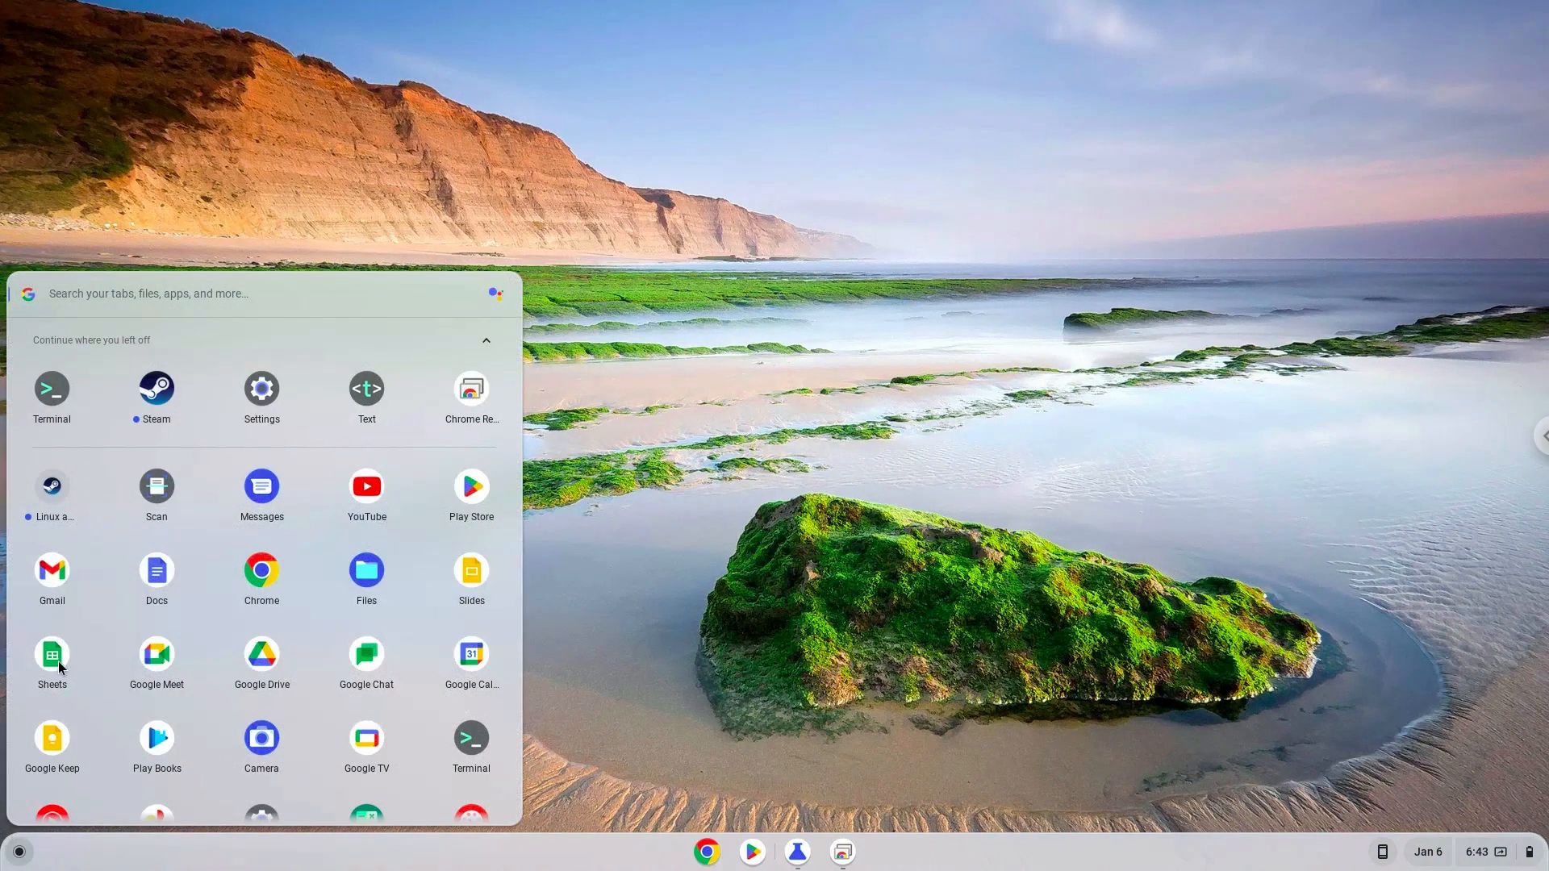